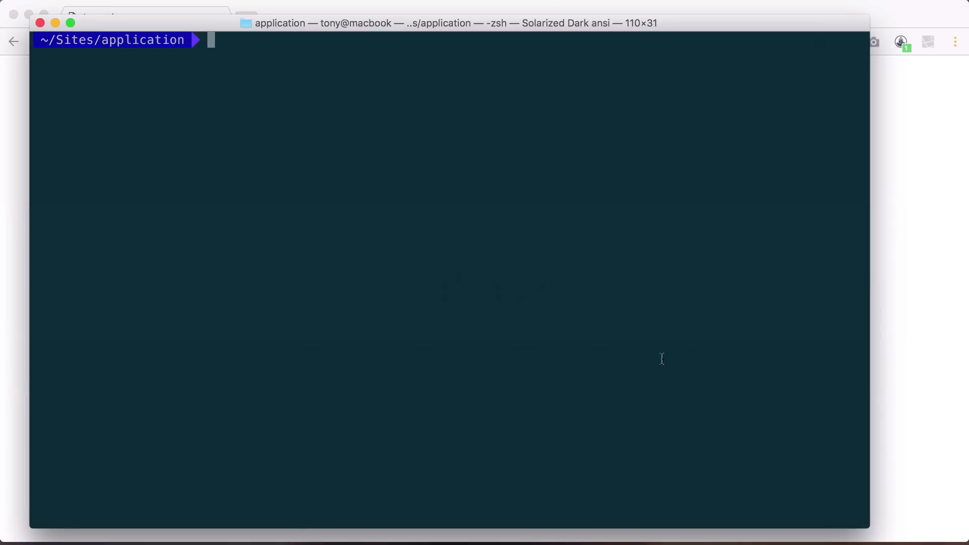
Step: Run `subl .` to open the project in Sublime Text, then start `php artisan serve`
type("subl .")
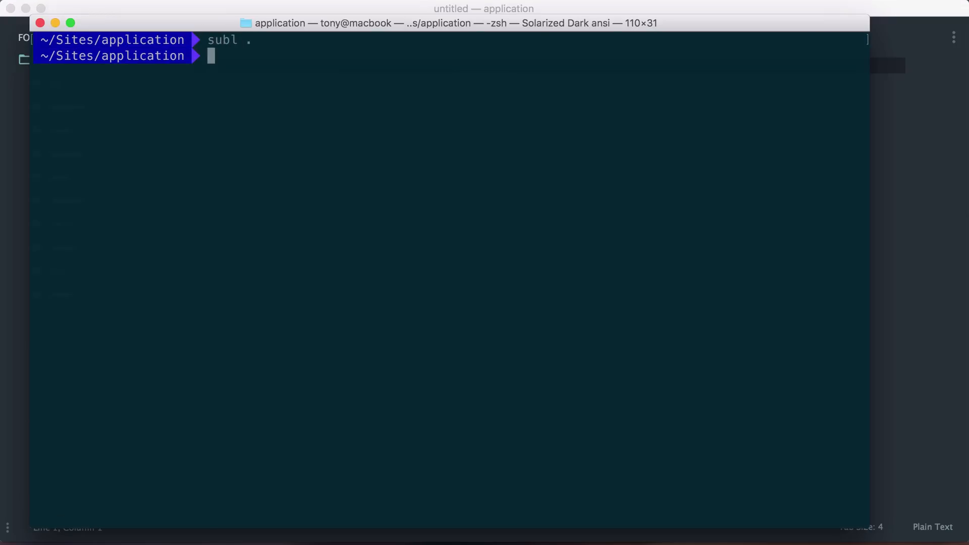
type("php a")
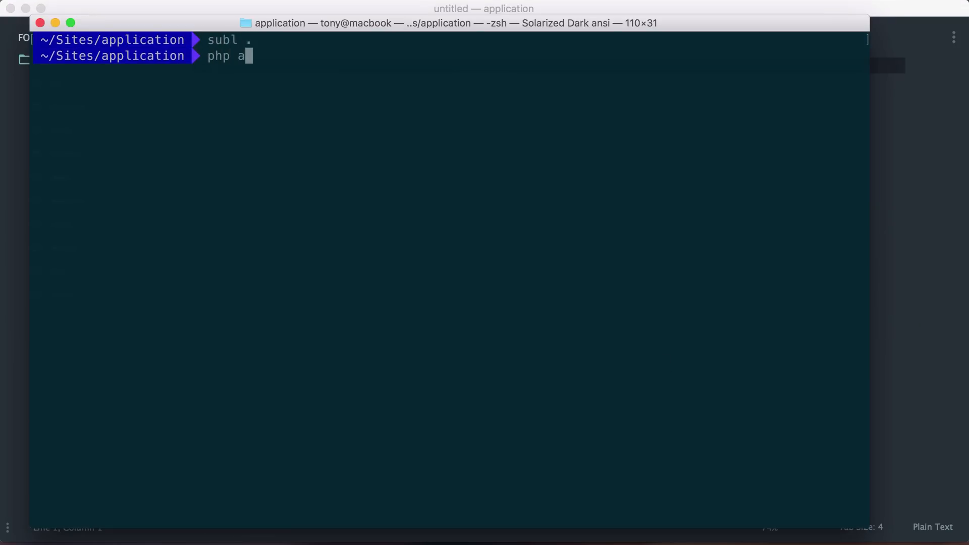
type("rtisan ser")
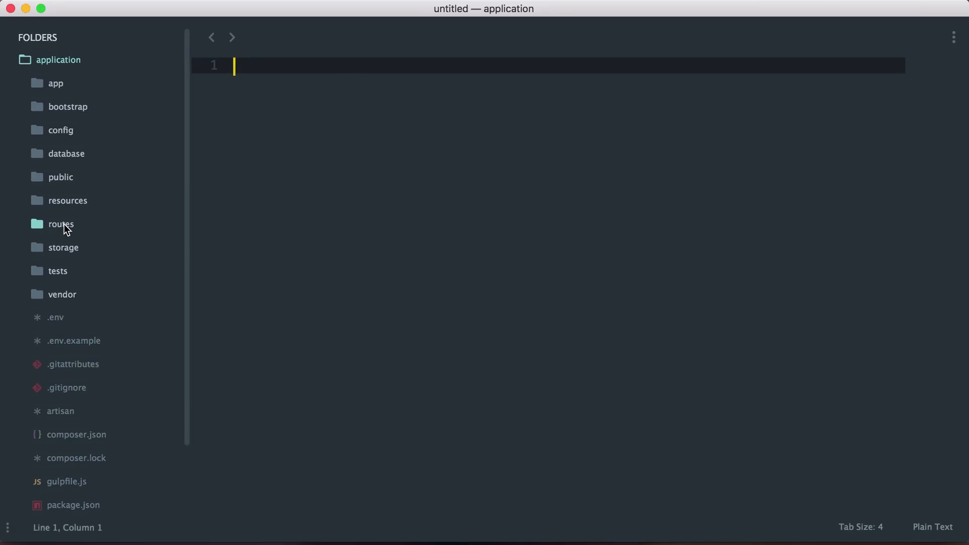
Step: Expand the routes folder in the sidebar and open web.php
left_click(60, 223)
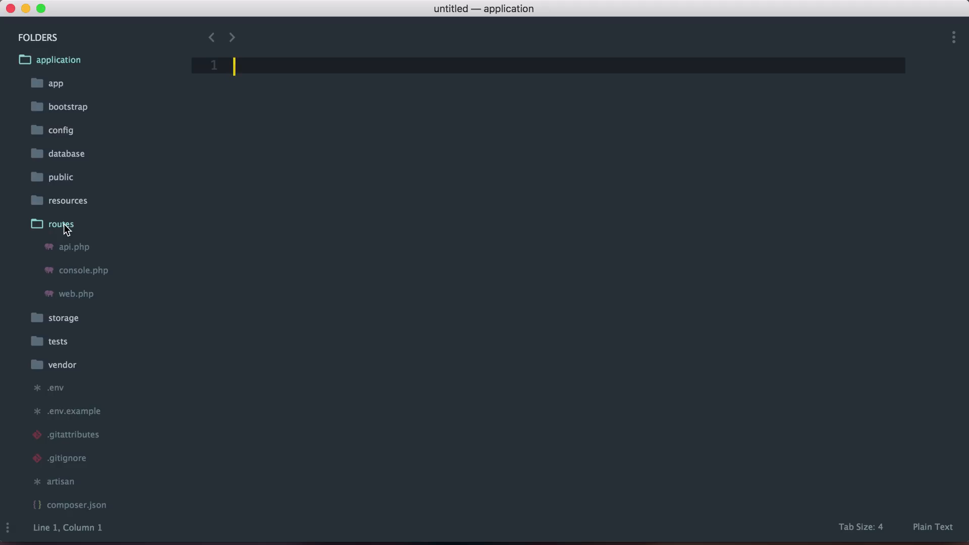
left_click(76, 294)
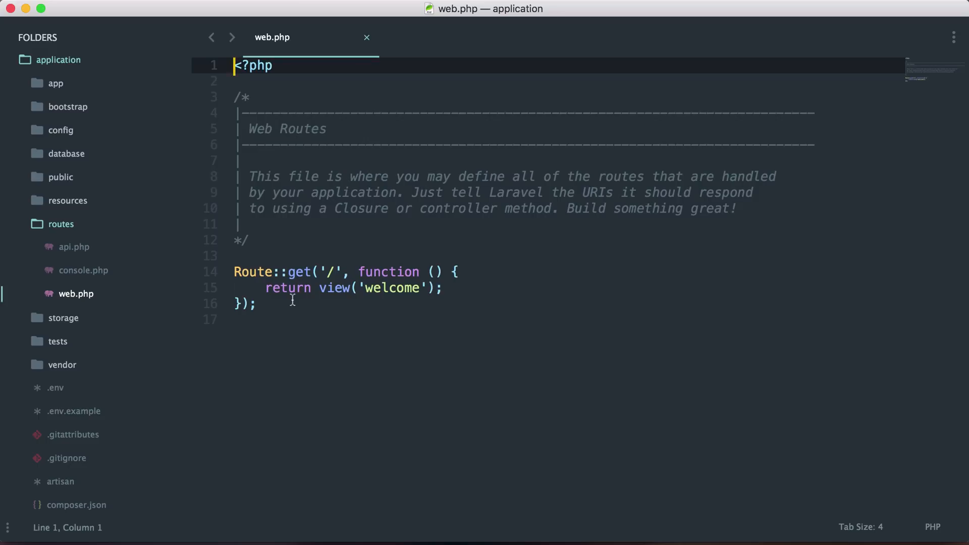
mouse_move(311, 273)
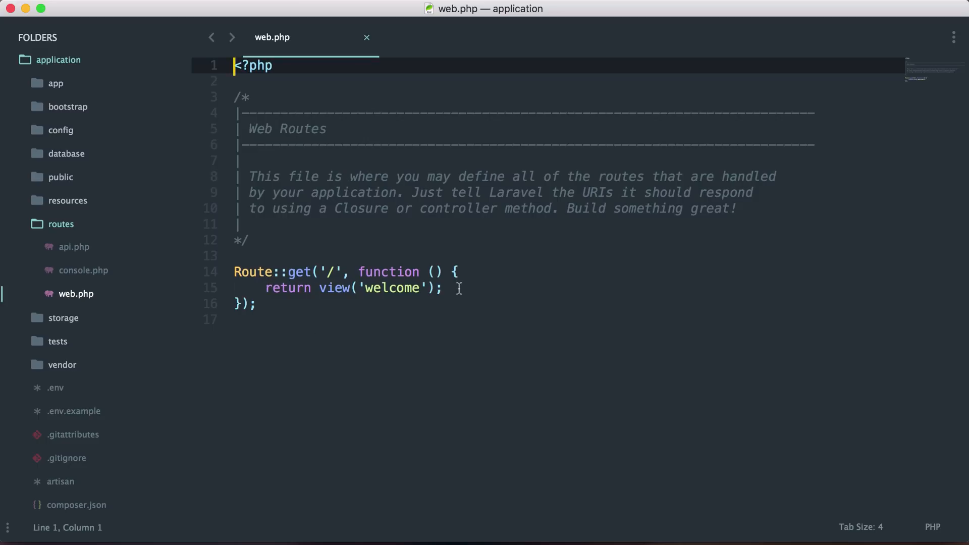
Step: Replace the home route's return view('welcome') with echo 'Hello Laravel';
left_click_drag(264, 288, 441, 288)
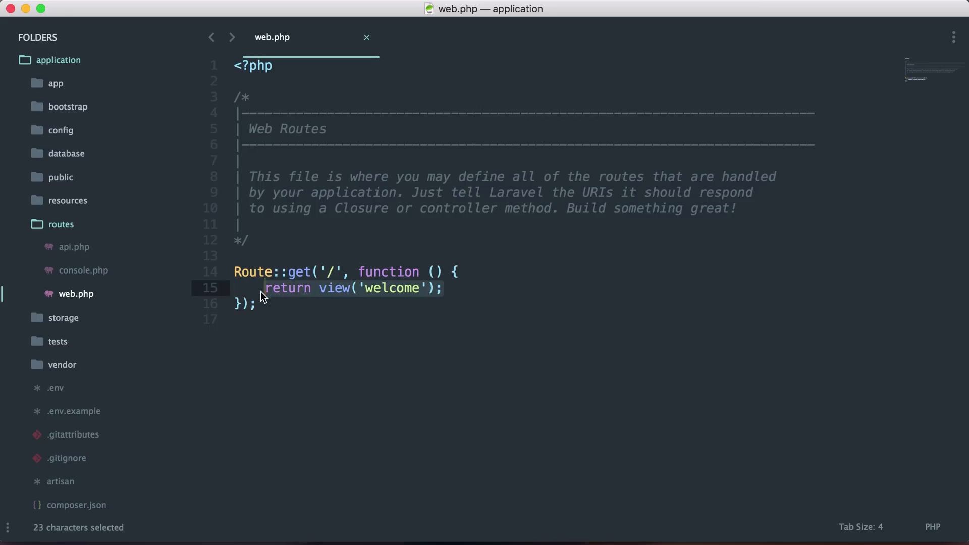
type("echo 'Hell")
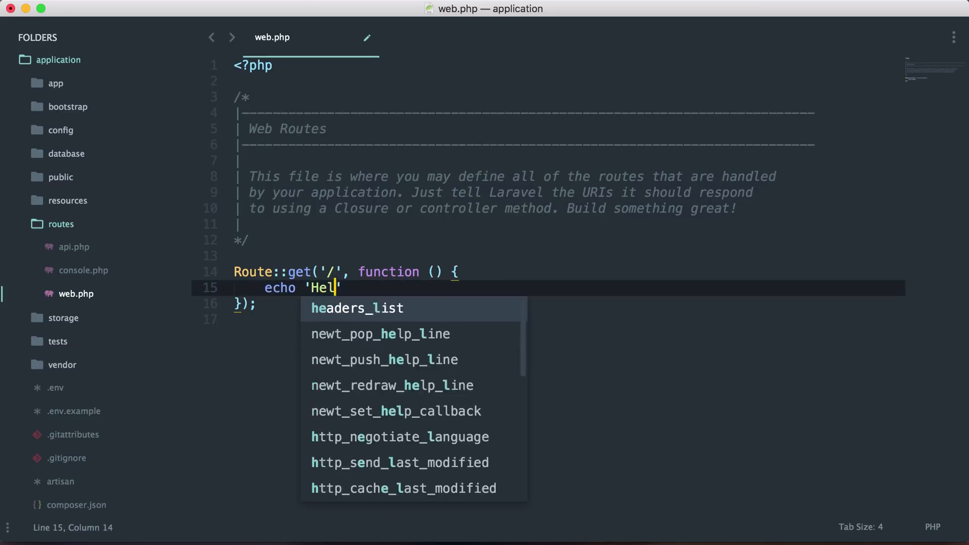
type("lo Laravel")
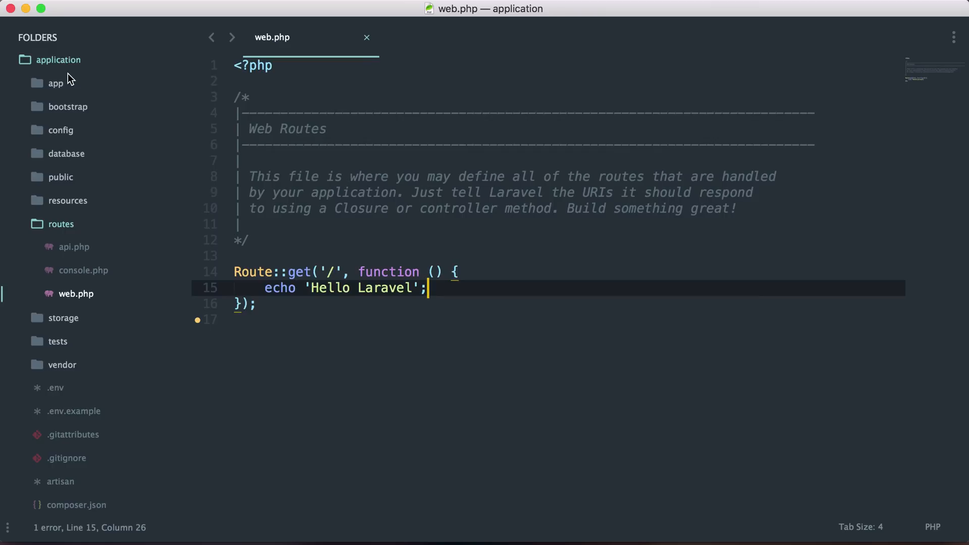
Step: Add Route::get('hello', function(){ echo 'Hello Again!'; });
type("Rout")
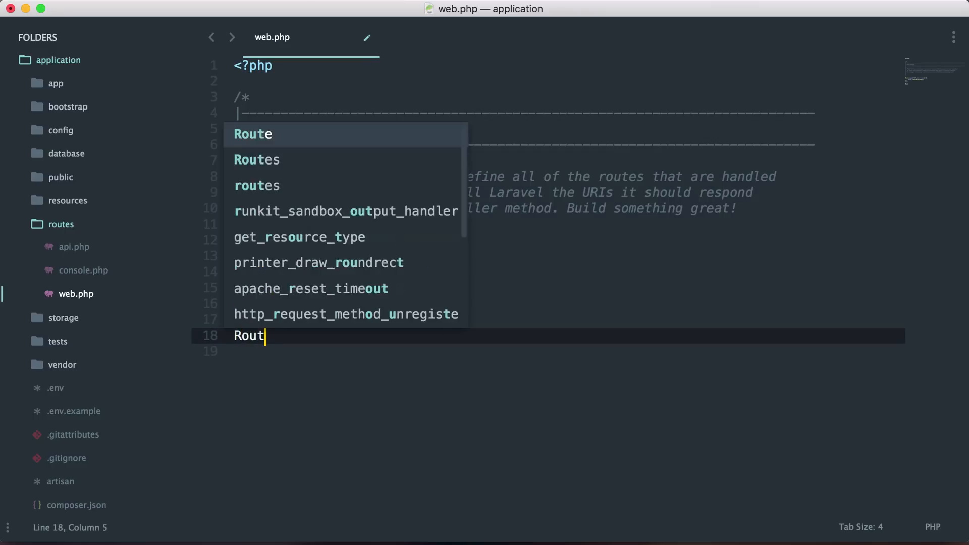
type("::get('hello', function(")
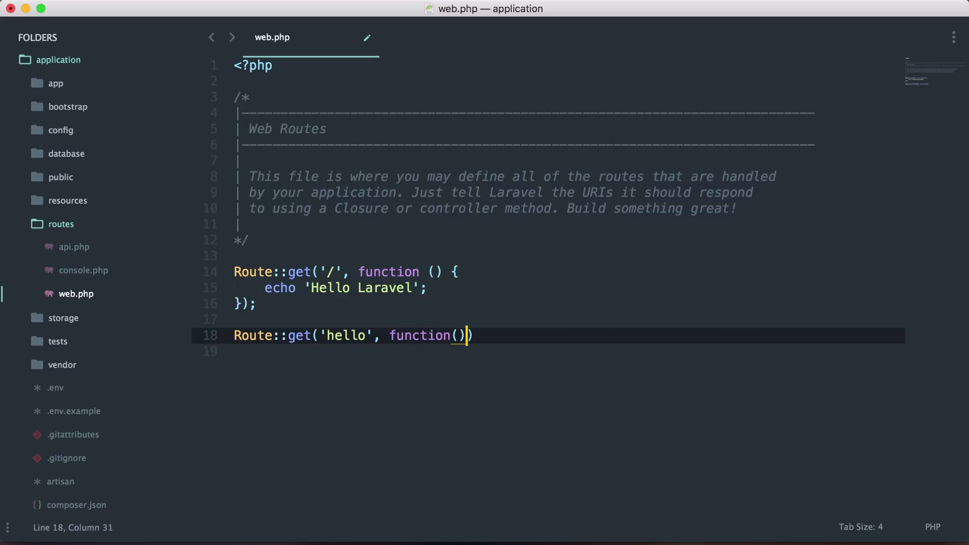
type("{")
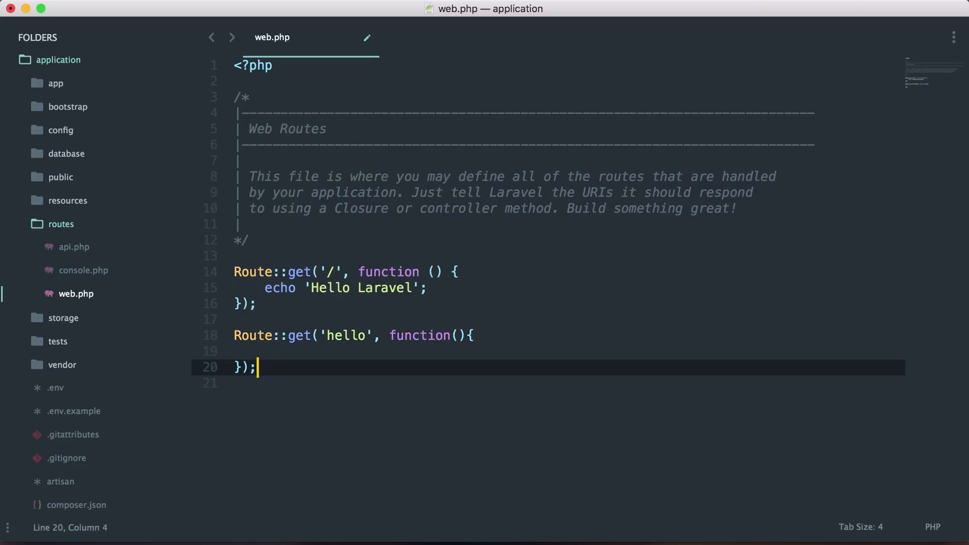
type("echo")
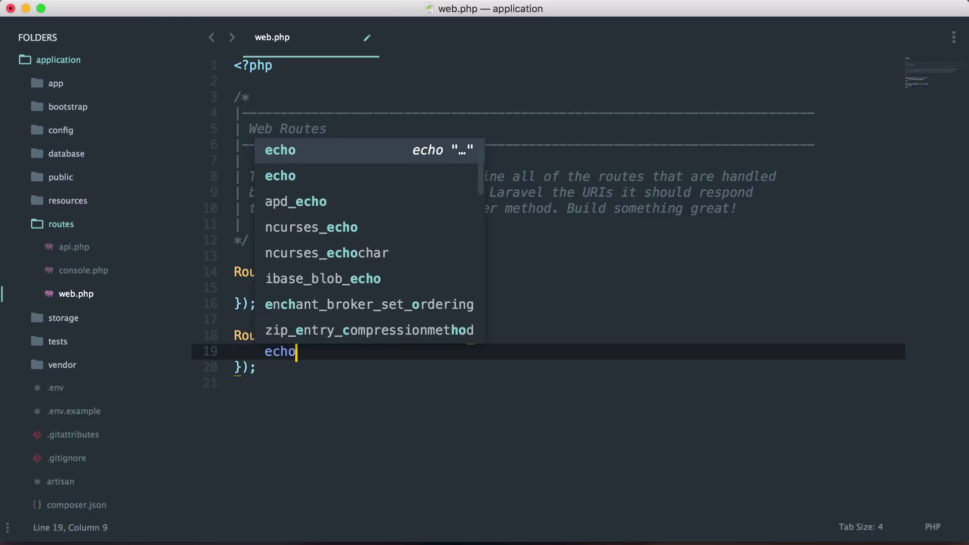
type("'Hello a")
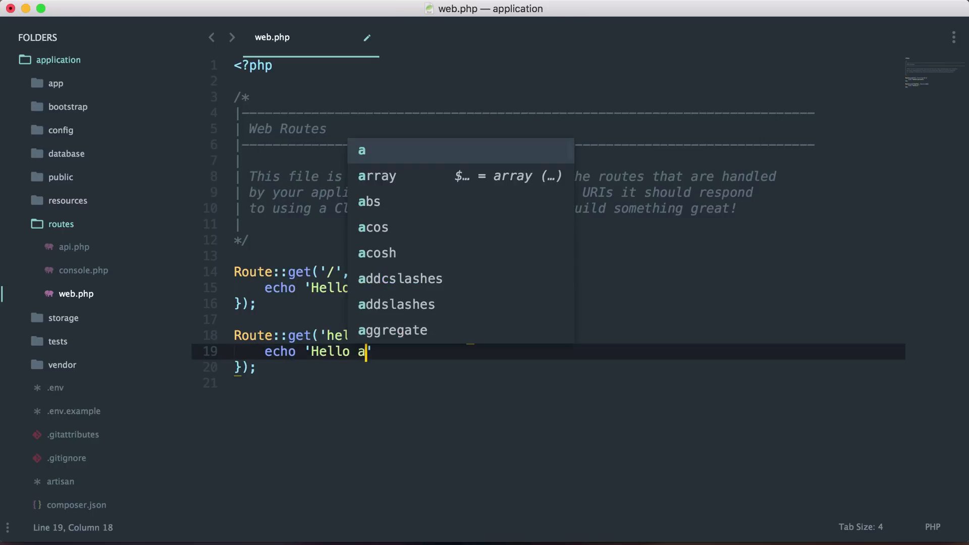
type("gain!")
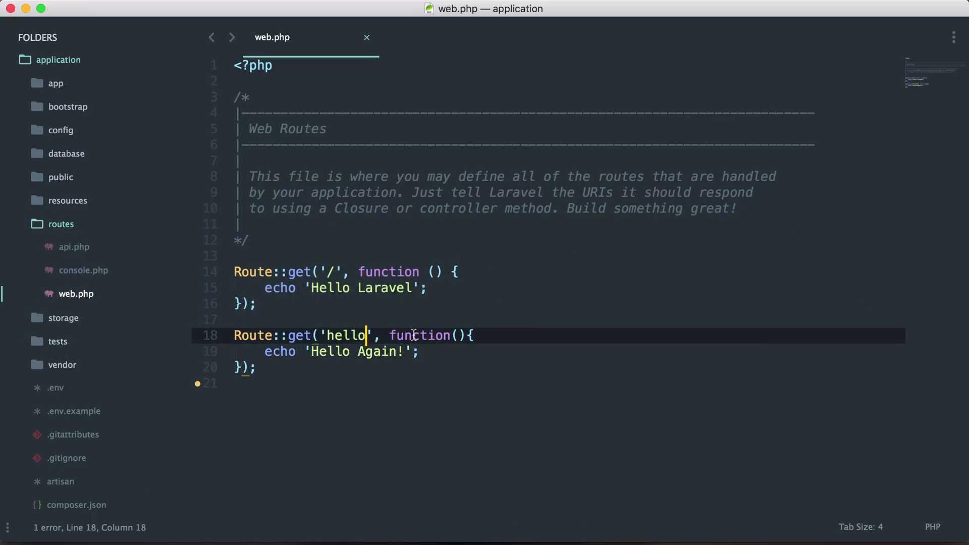
Step: Change the route to 'hello/{name}' with a $name argument echoing 'Hello ' . $name
type("/")
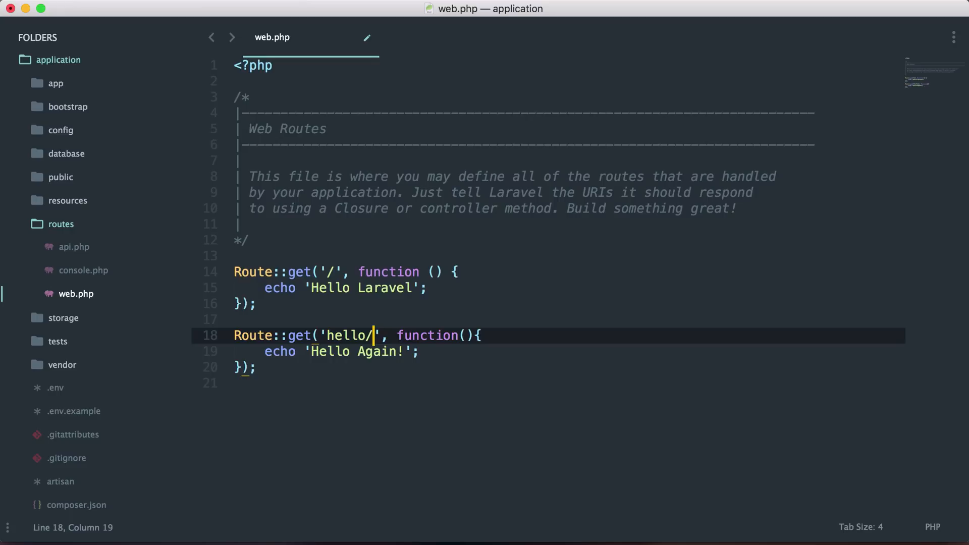
type("{name")
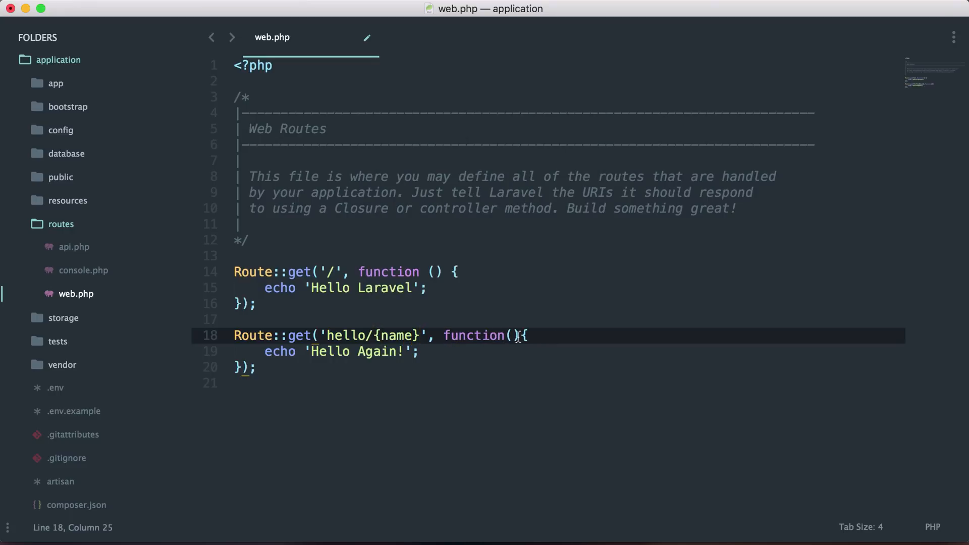
type("$name")
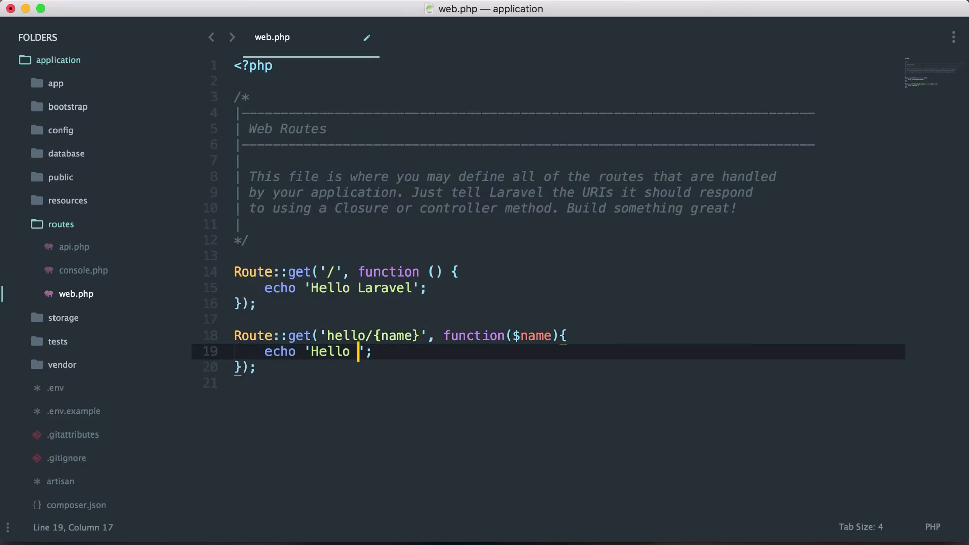
type(". $name")
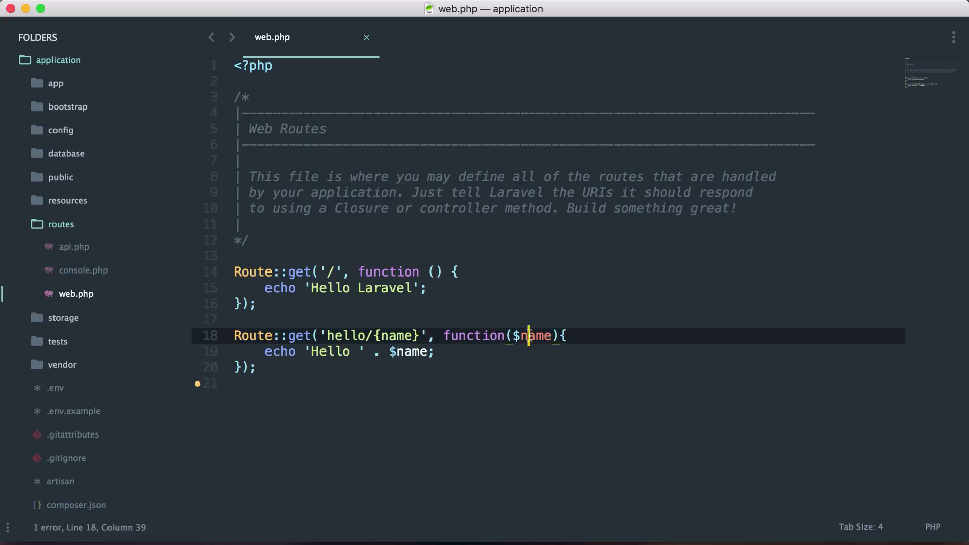
Step: Multi-edit the parameter to id, revert it to name, and save the file
double_click(399, 335)
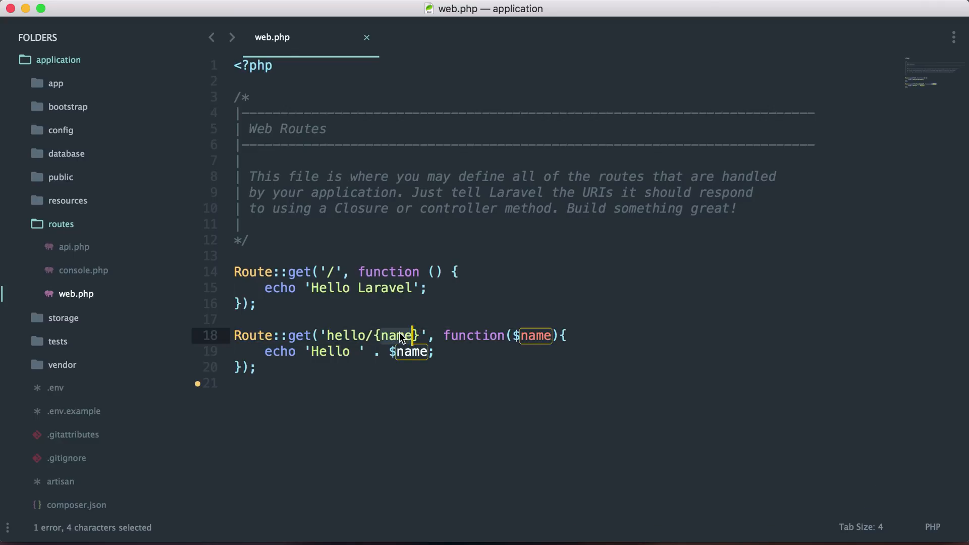
type("id")
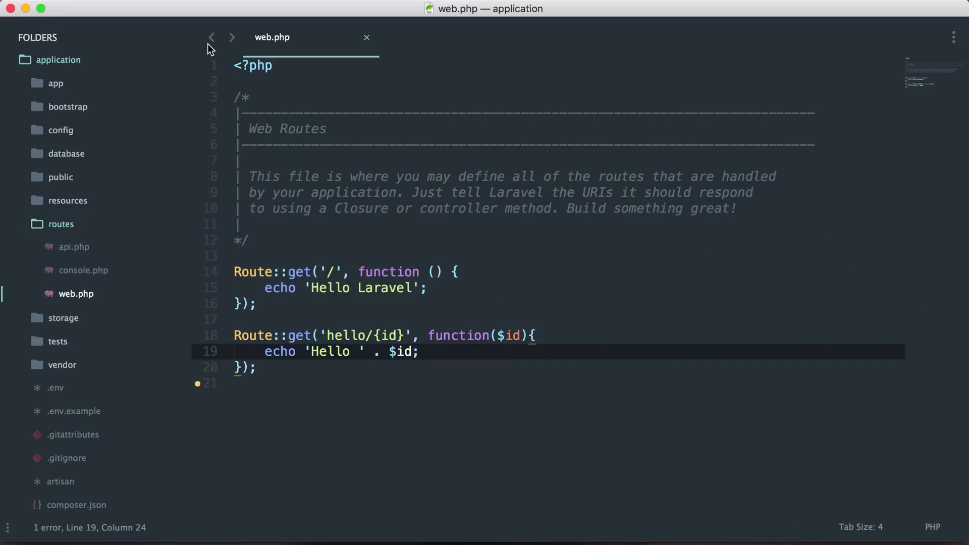
type("name")
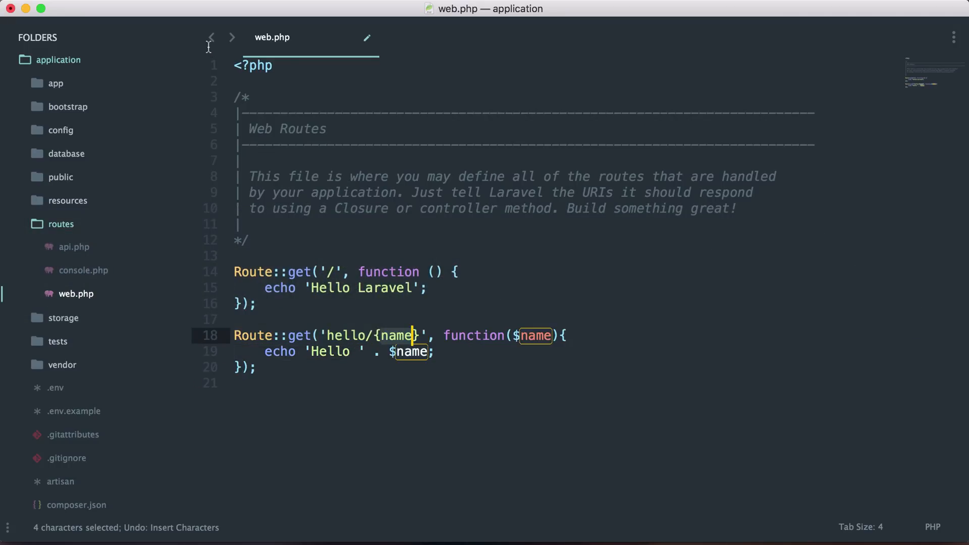
key("cmd+s")
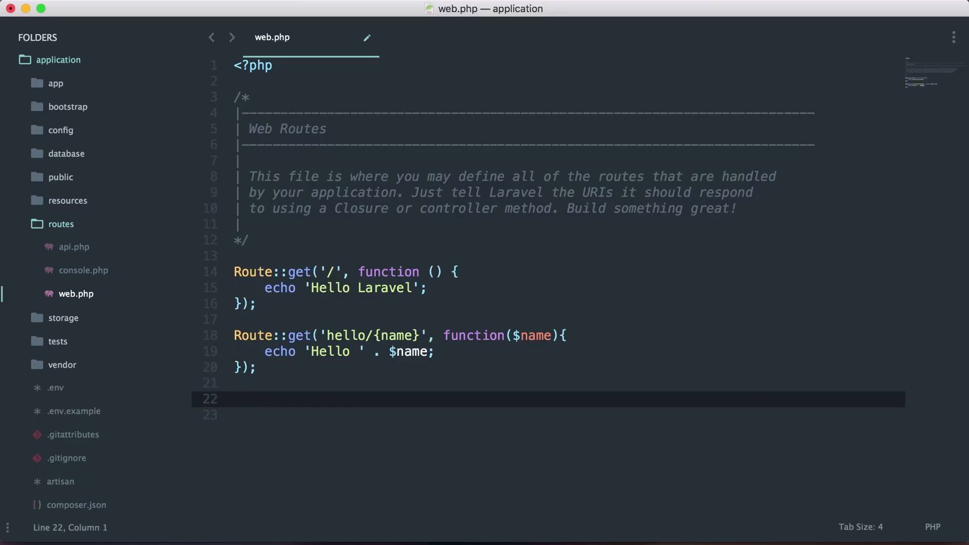
Step: Add empty Route::post();, Route::get();, Route::put(); and Route::delete(); stubs
type("R")
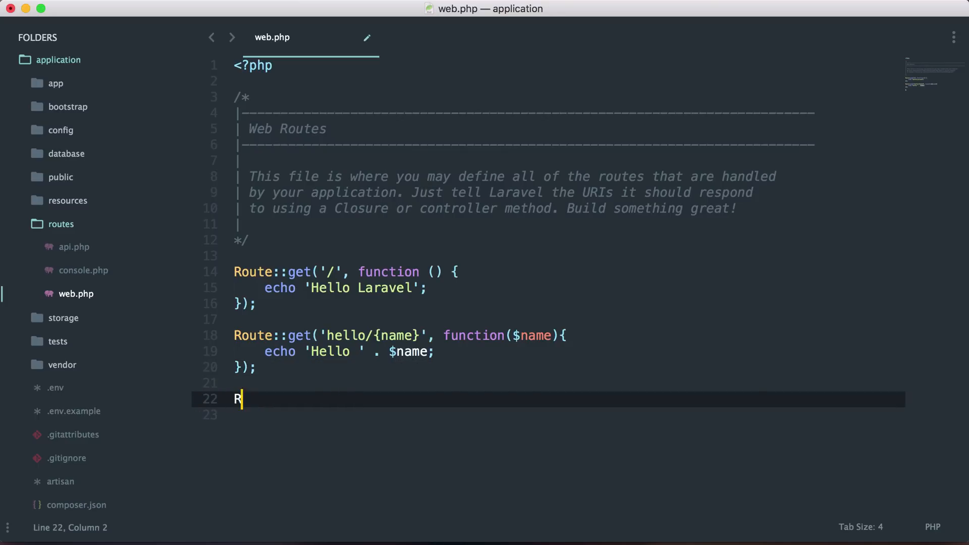
type("oute::p")
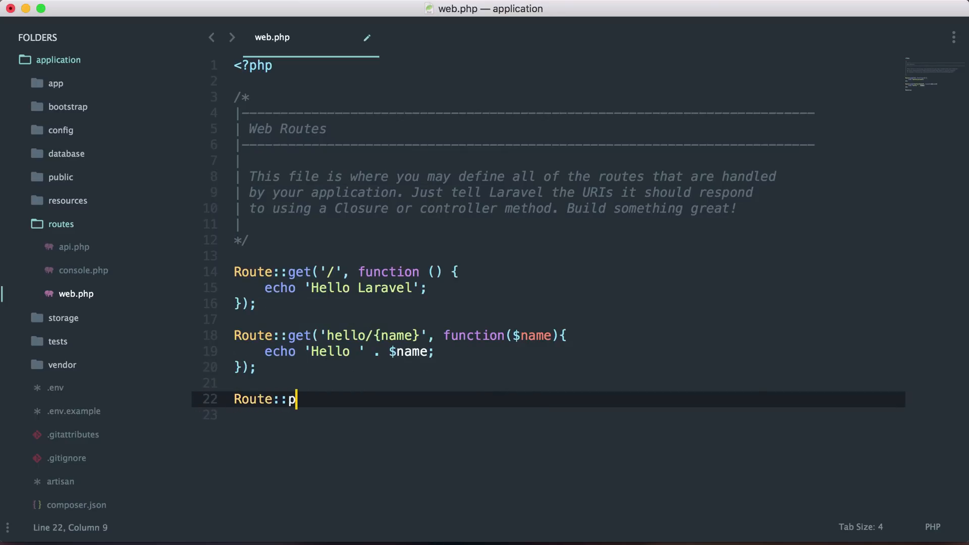
type("ost();")
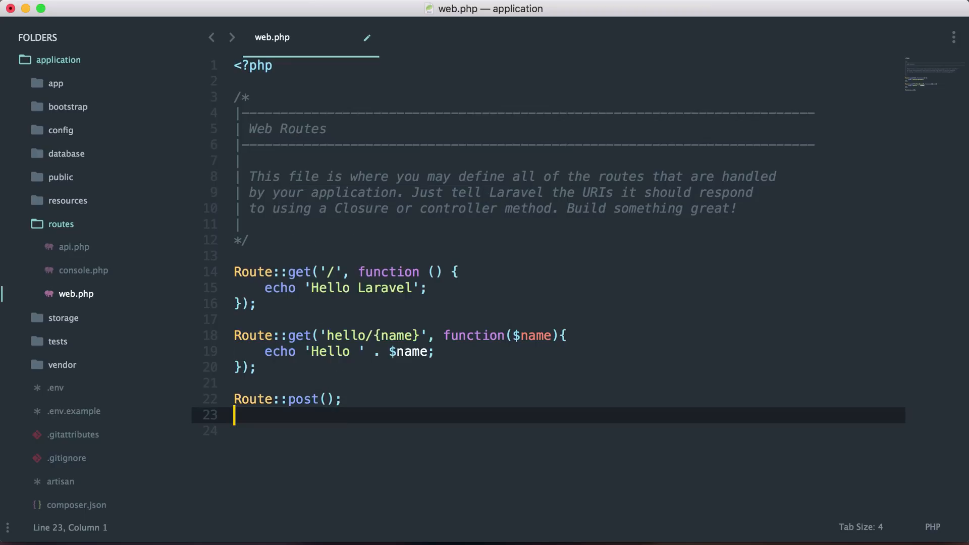
type("Route::get();")
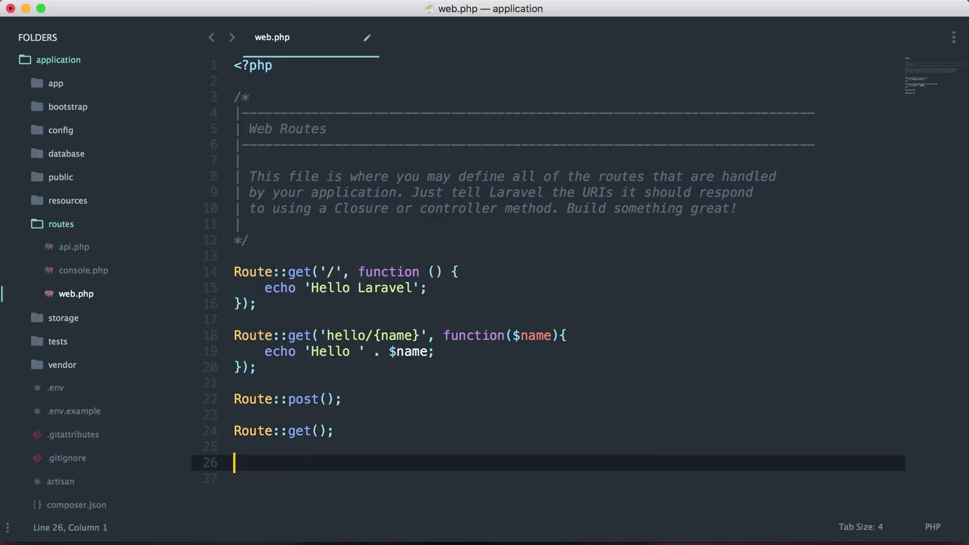
type("Route::put()")
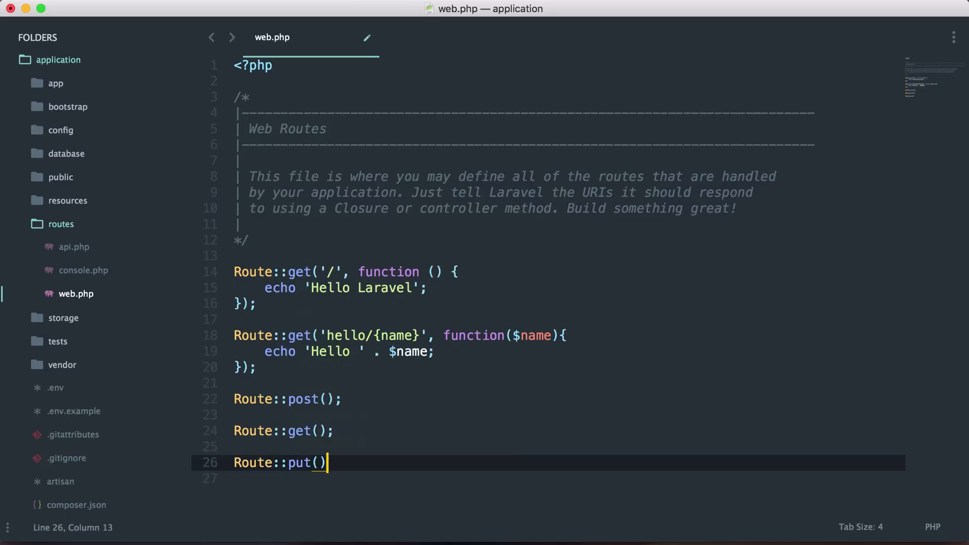
type(";")
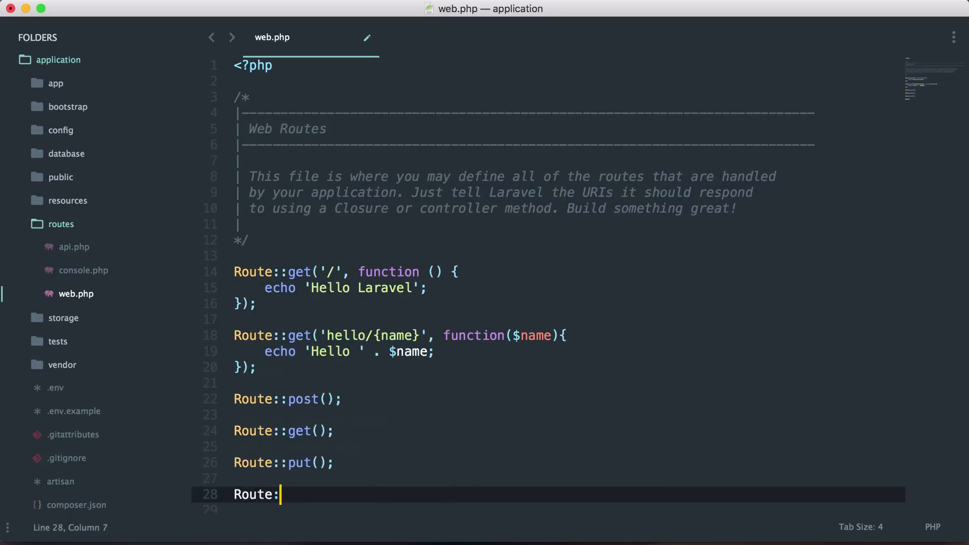
type(":delete();")
type("// CREATE")
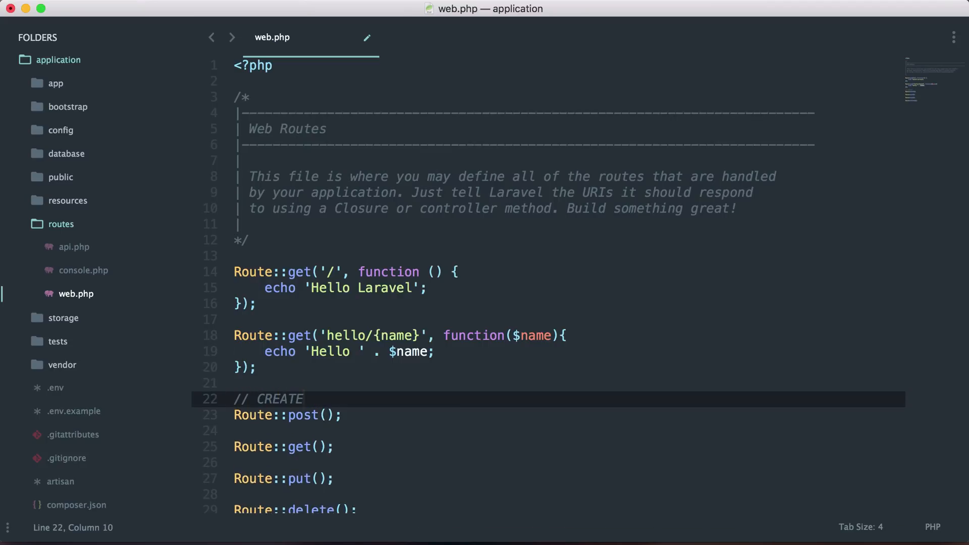
Step: Comment the stubs as CREATE, Read, Update and Delete an item
type("an item")
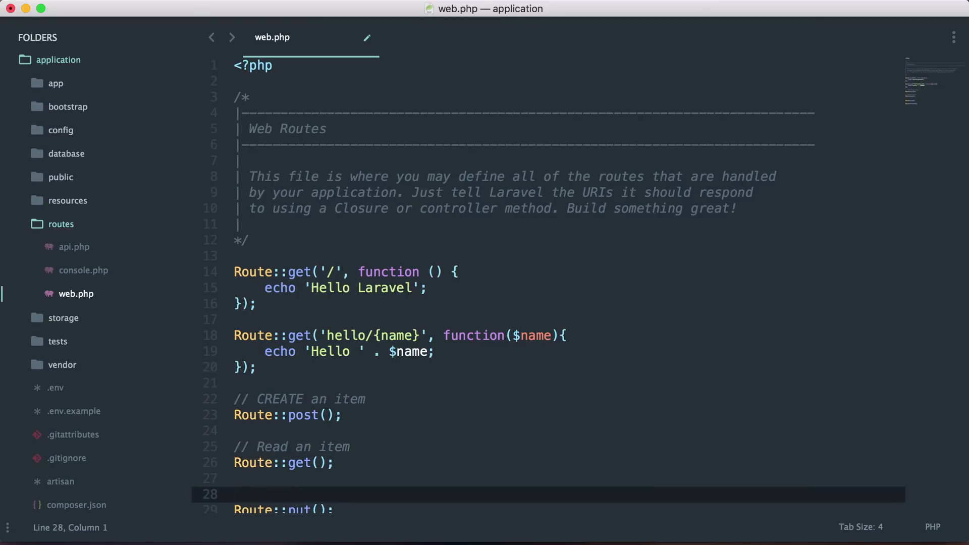
type("// Update")
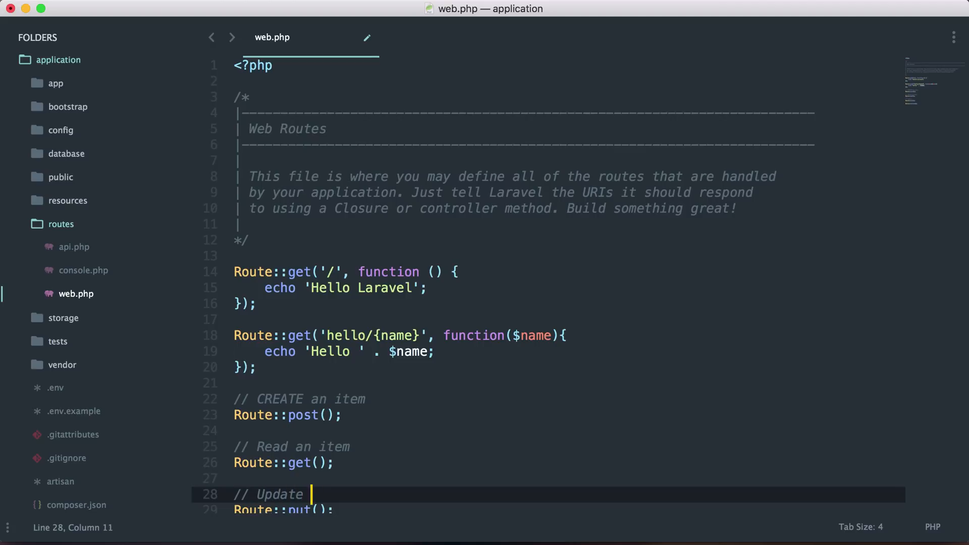
type("an item")
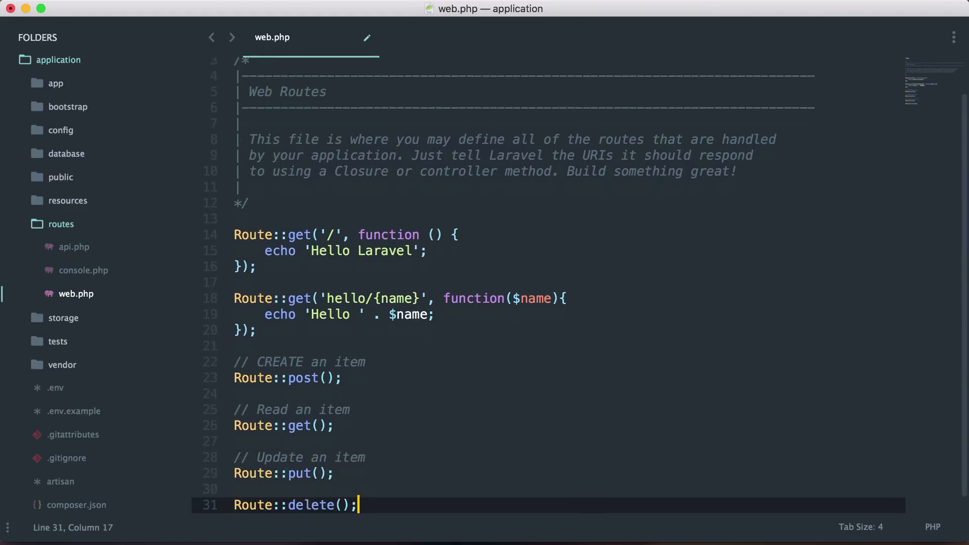
type("// Delete a")
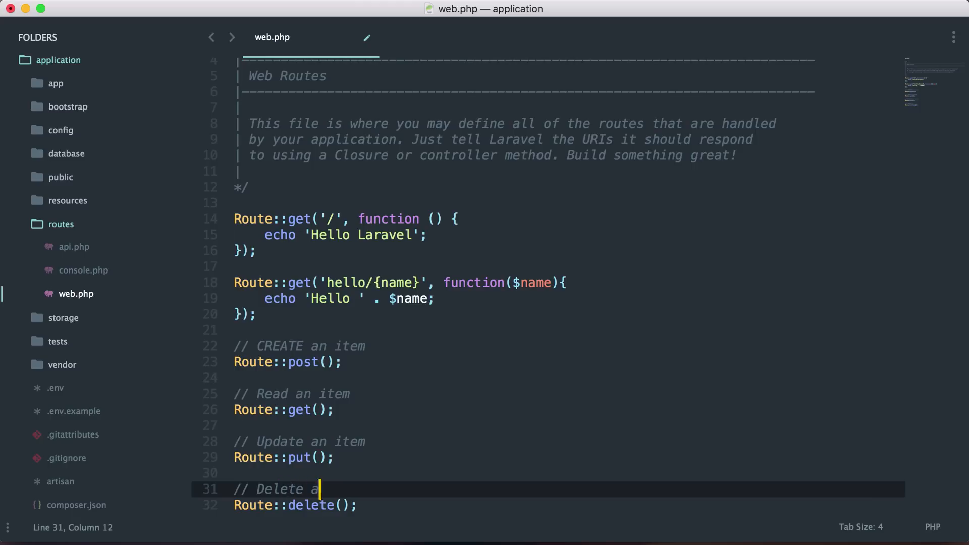
type("n item")
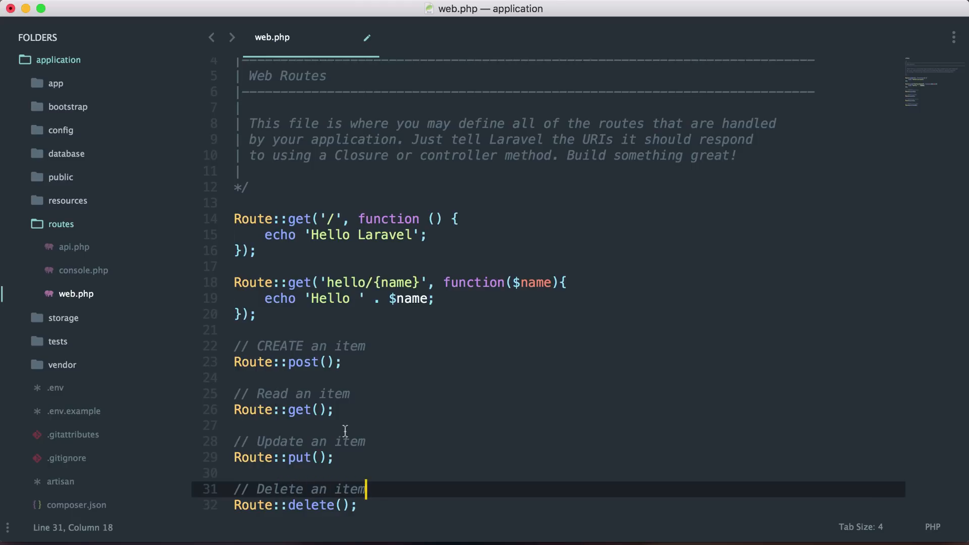
double_click(270, 394)
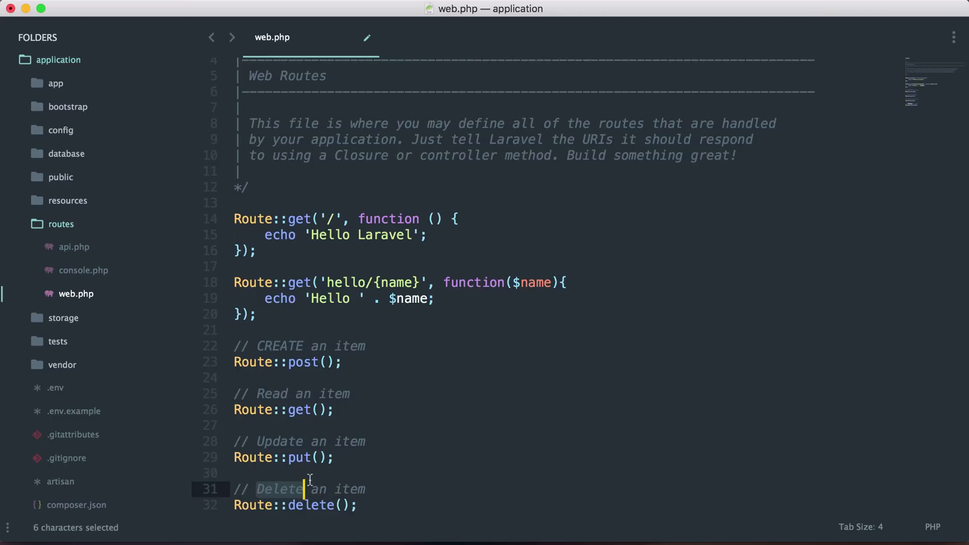
left_click(319, 409)
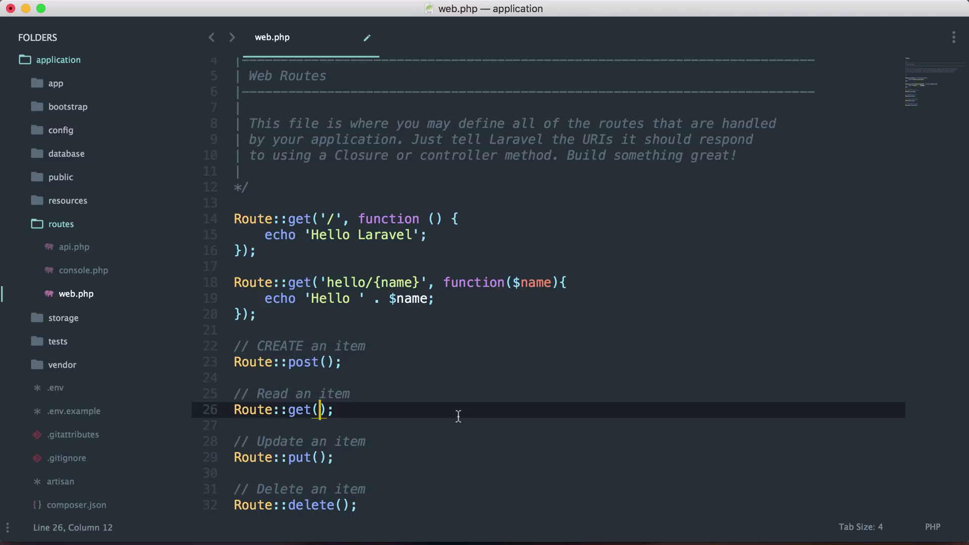
Step: Make the Read route Route::get('test', function(){...}) echoing <form action="test" method="POST">
type("'test',")
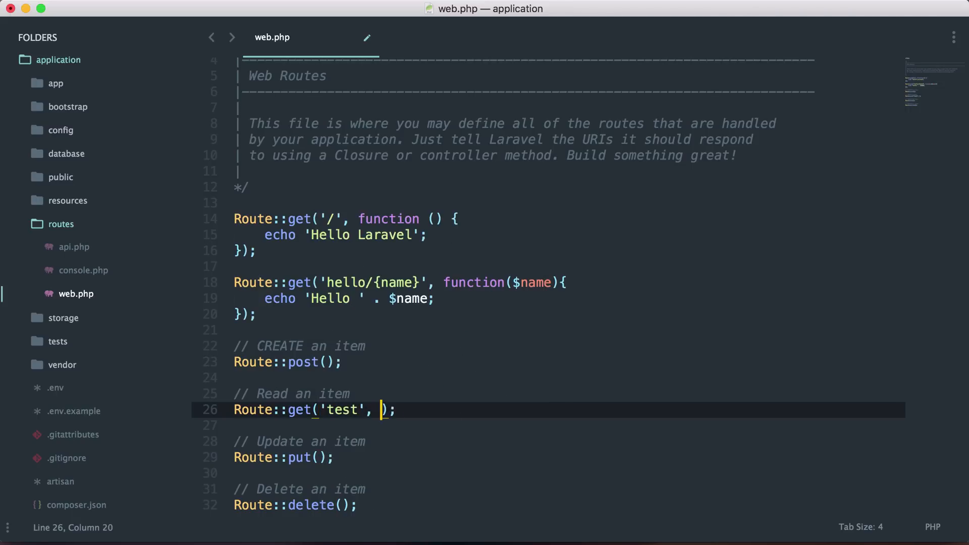
type("function(){}")
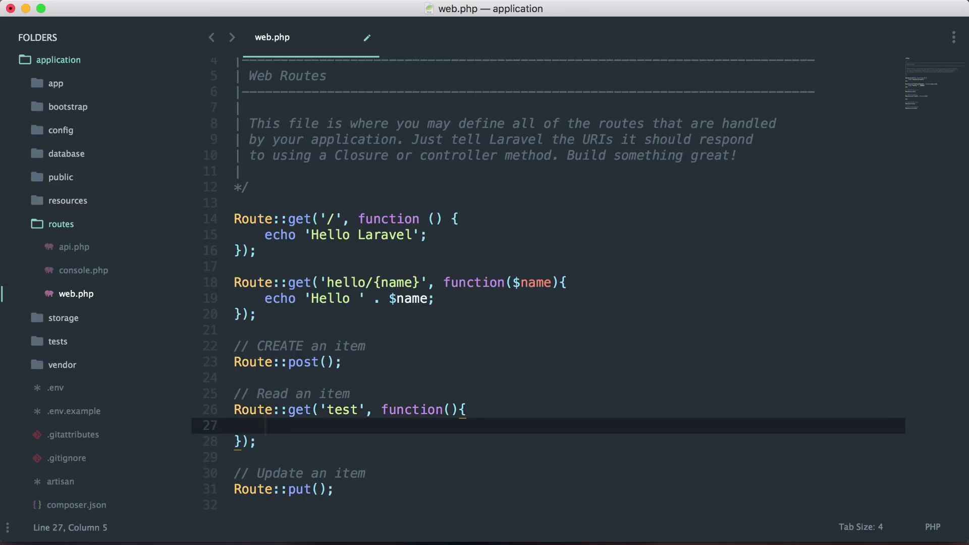
type("echo '")
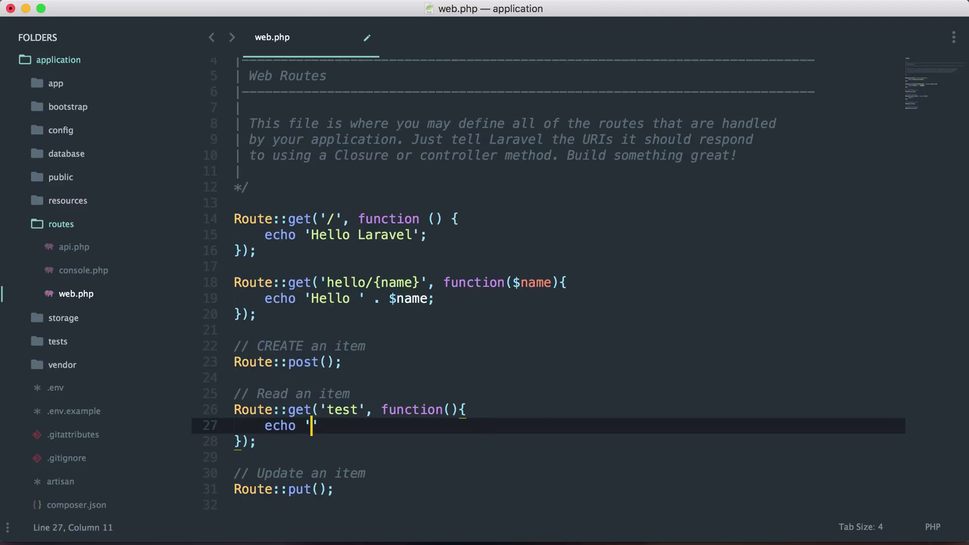
type("<form")
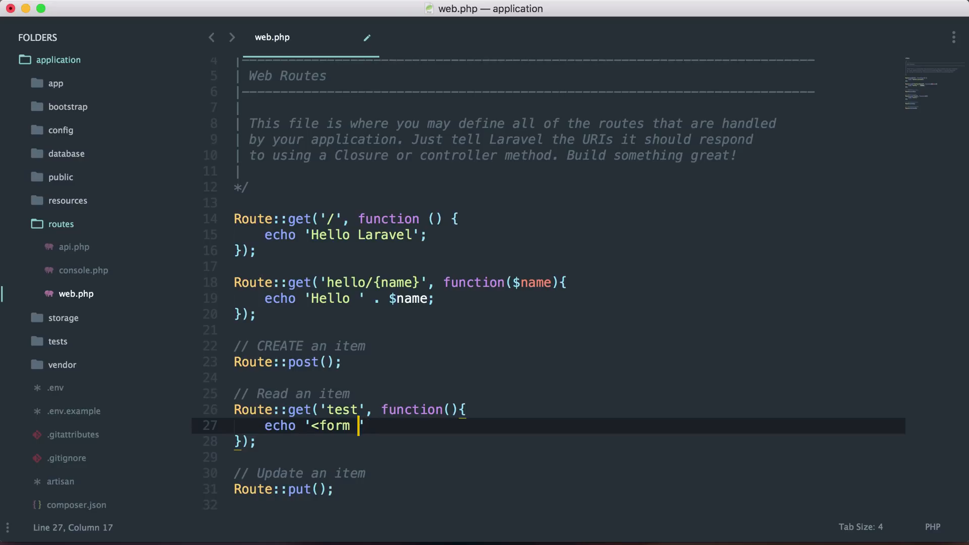
type("ac")
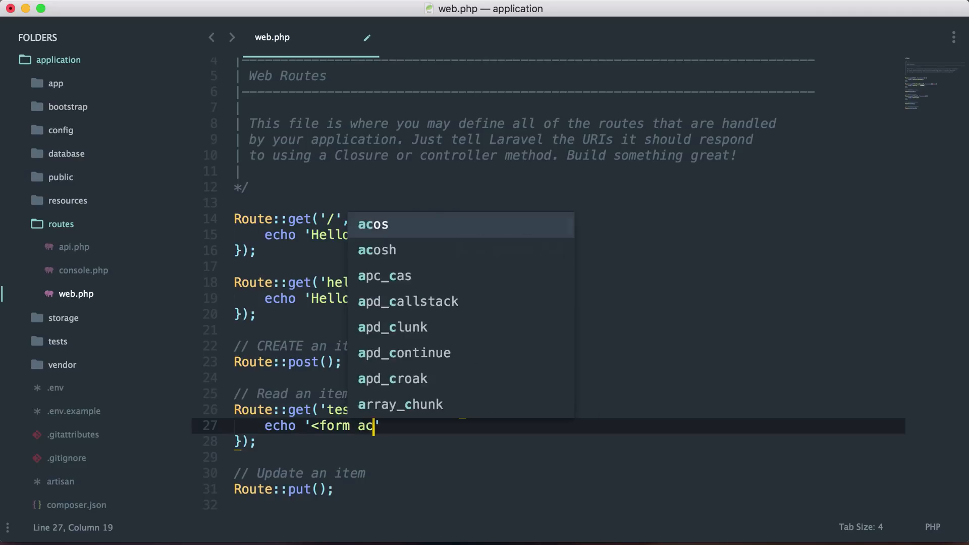
type("tion=\"")
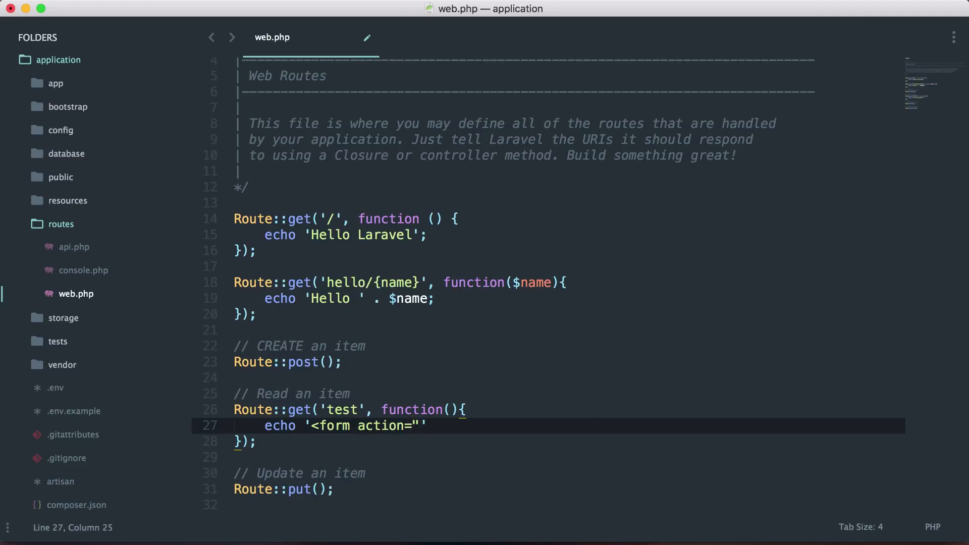
type("test\" me")
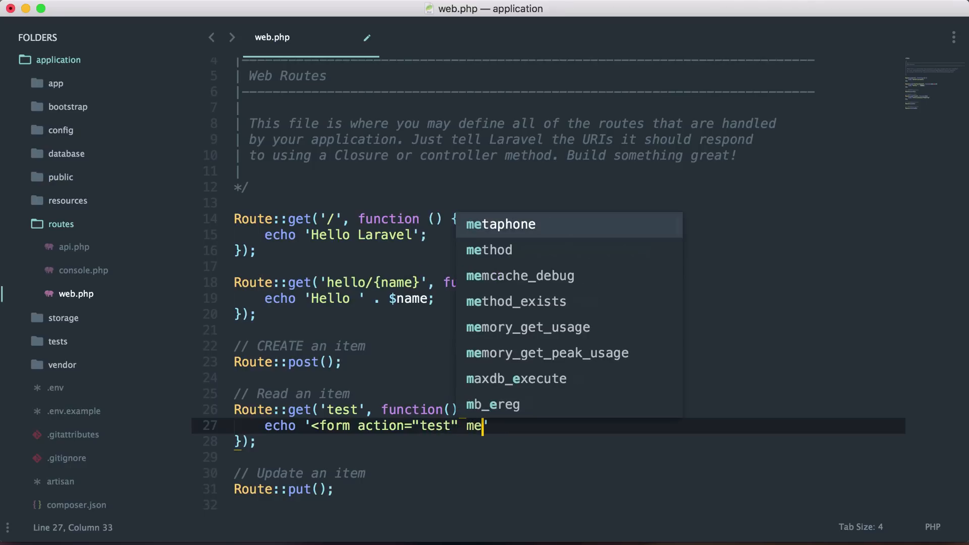
type("thod=\"P")
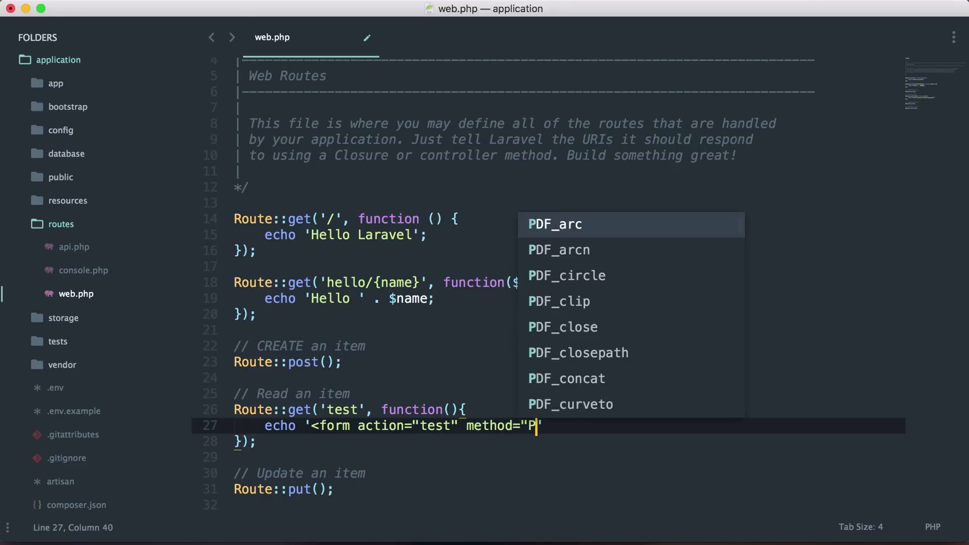
type("OST\">")
type("echo '")
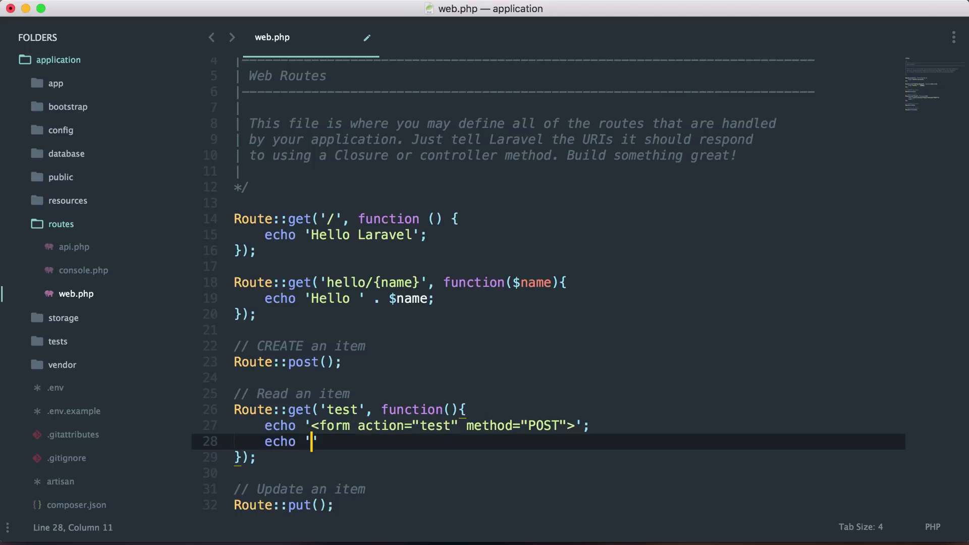
Step: Add an echoed <input type=...> submit line inside the form
type("<input type=\"submit>';")
type("echo '</form>'")
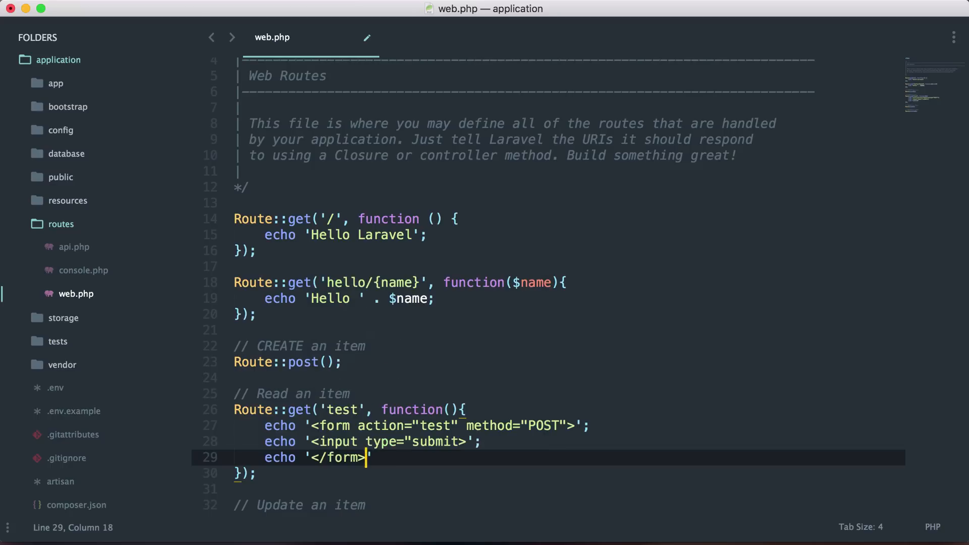
left_click(435, 440)
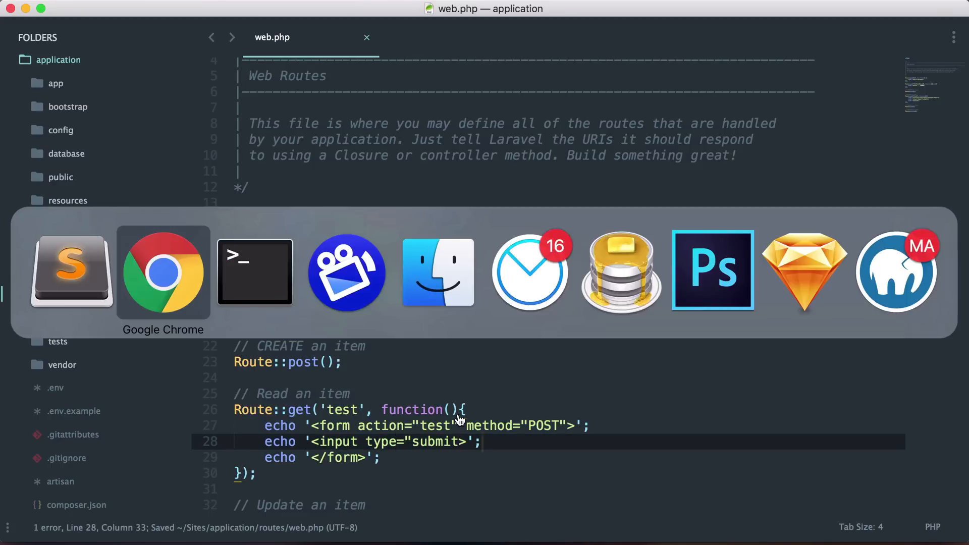
left_click(163, 272)
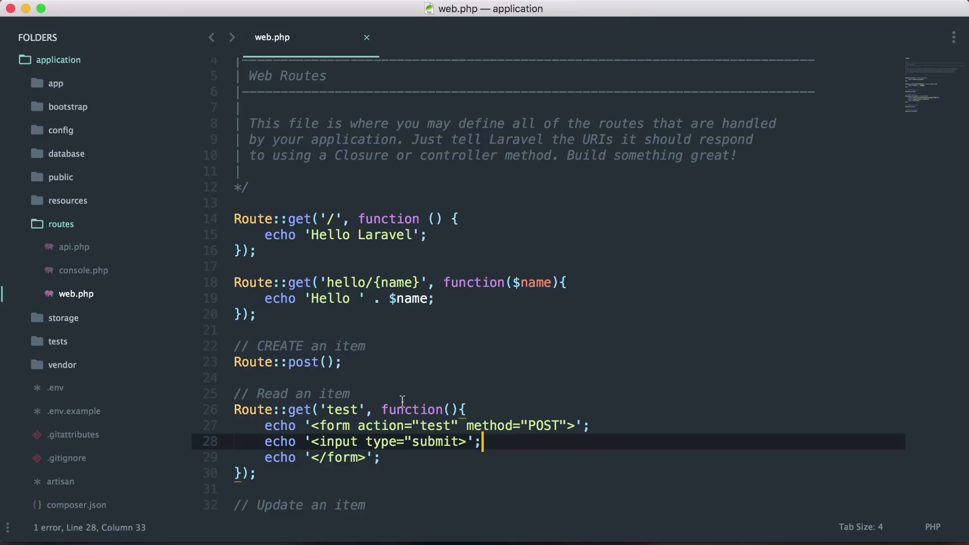
left_click(327, 362)
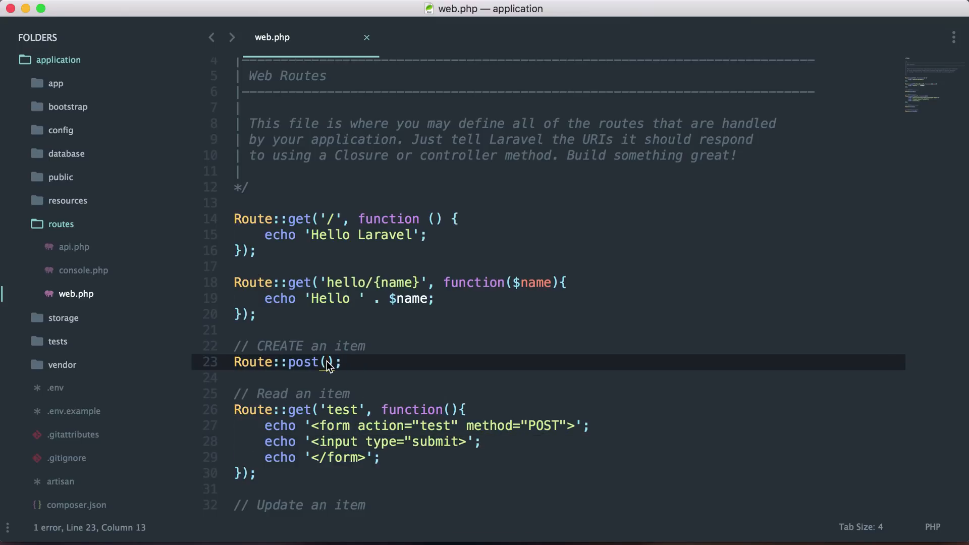
type("'test', function(")
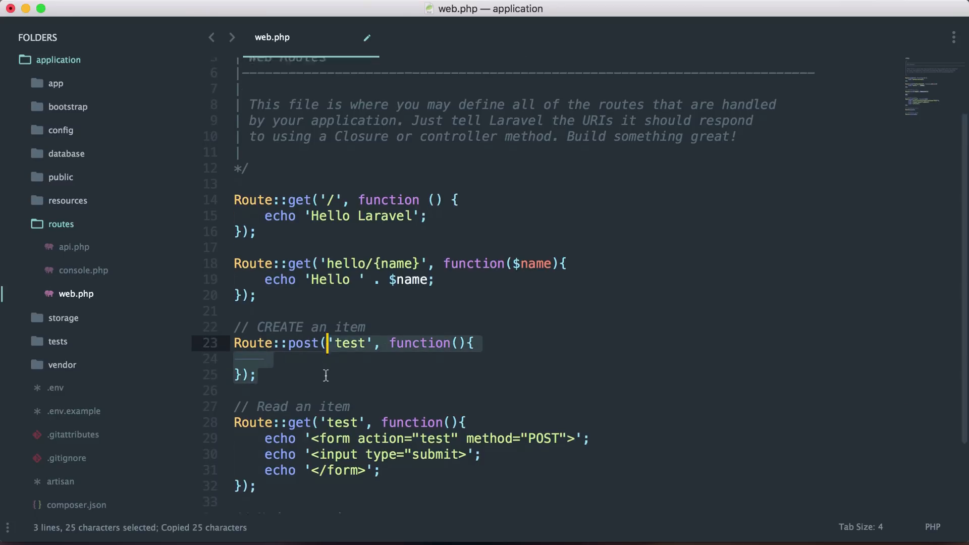
scroll("down", 3)
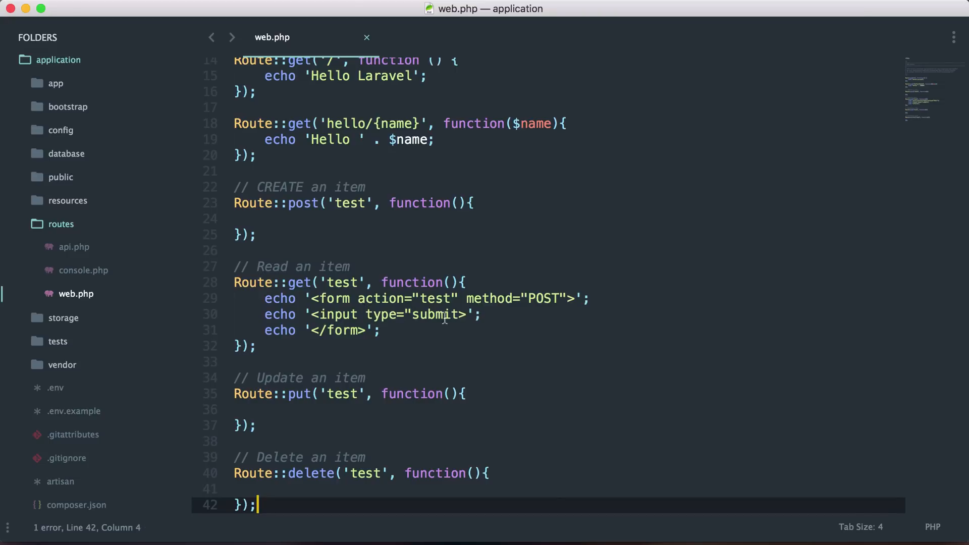
left_click(465, 314)
type("\"")
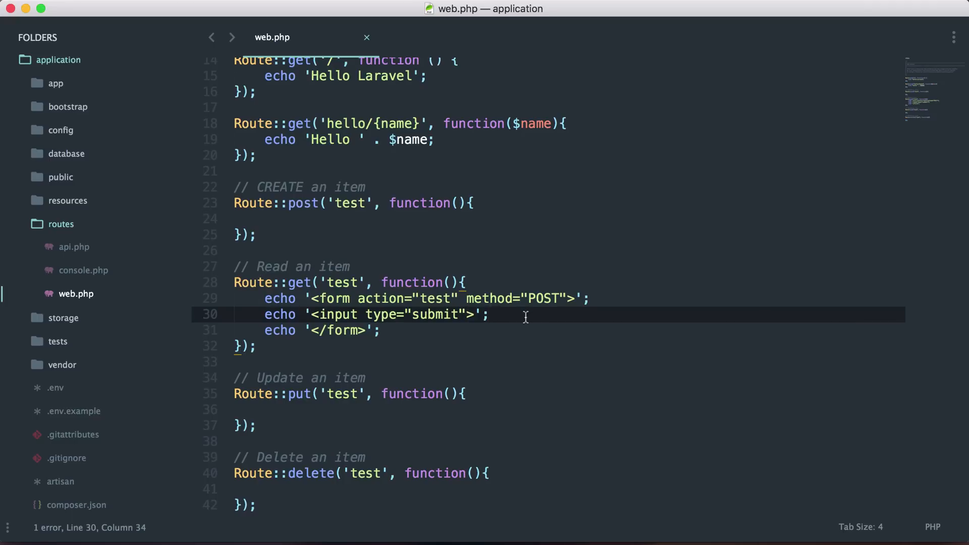
Step: Echo a hidden input named _token with value csrf_token() inside the test form
type("<'")
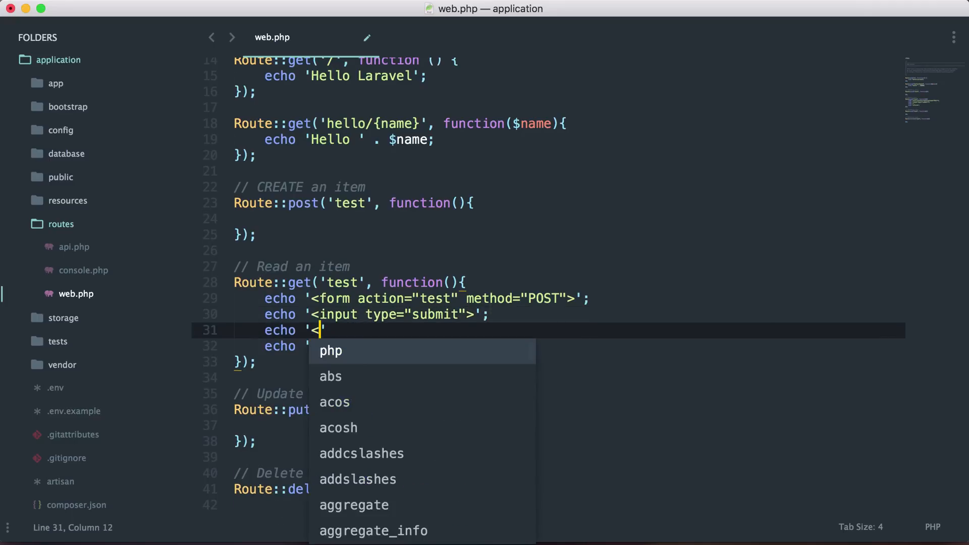
type("input type=\"h")
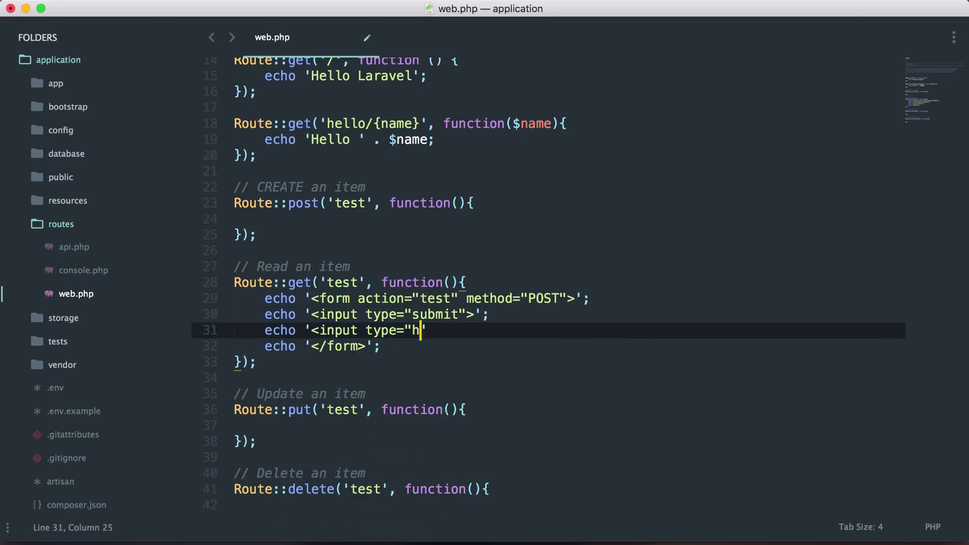
type("idden\" value")
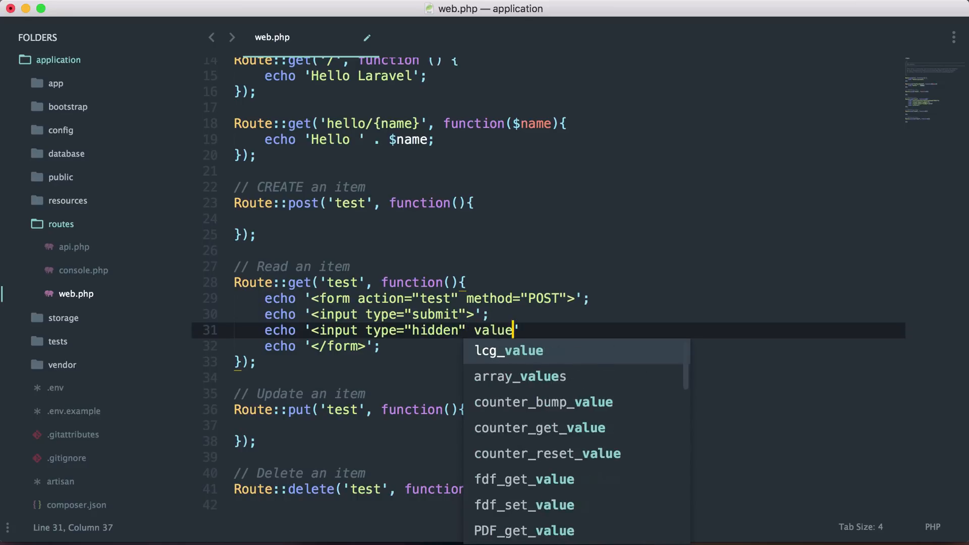
type("=\"\" .")
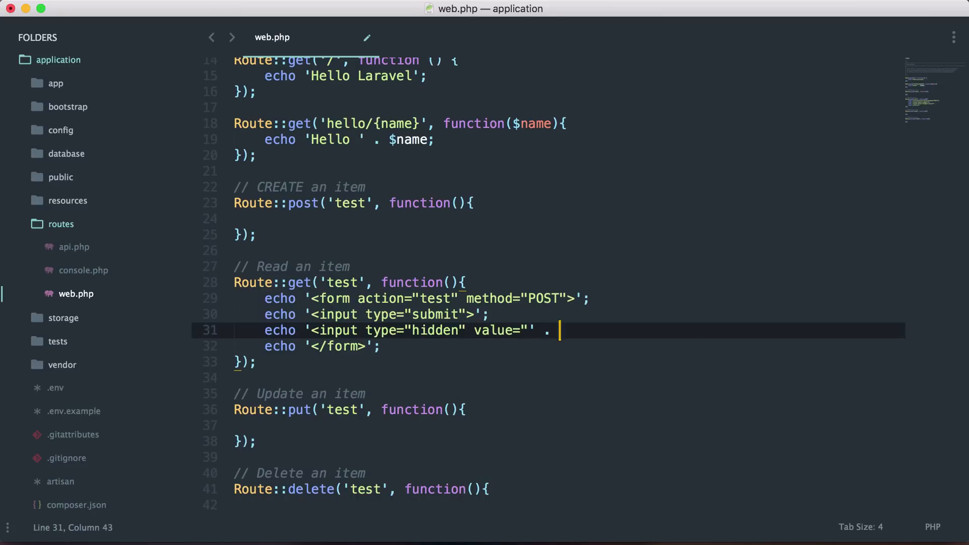
type("csrf_tok")
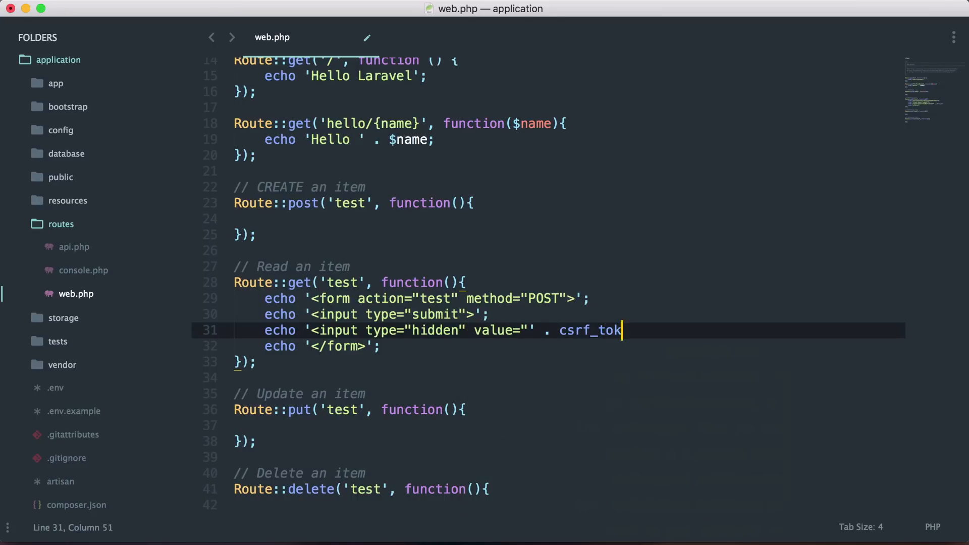
type("en() . '\" name=")
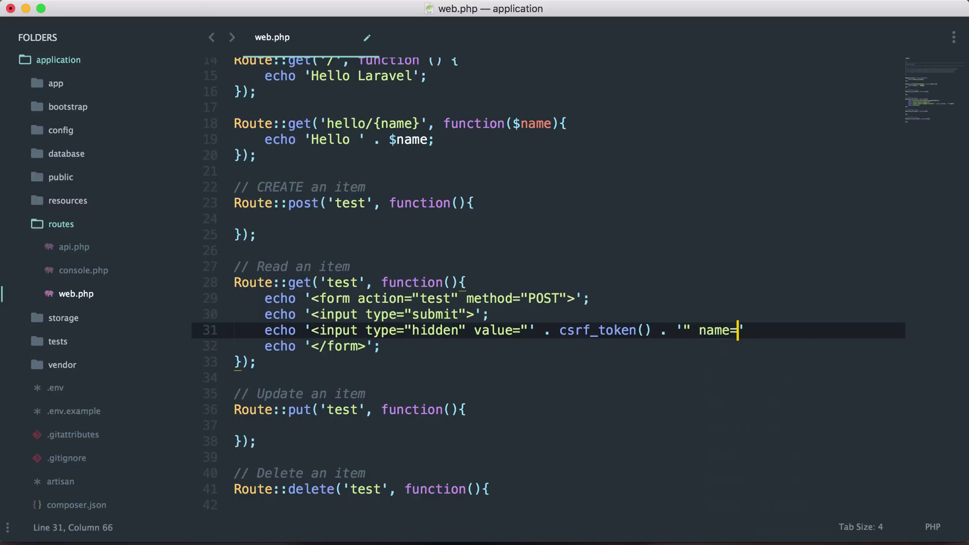
type("\"_token\">")
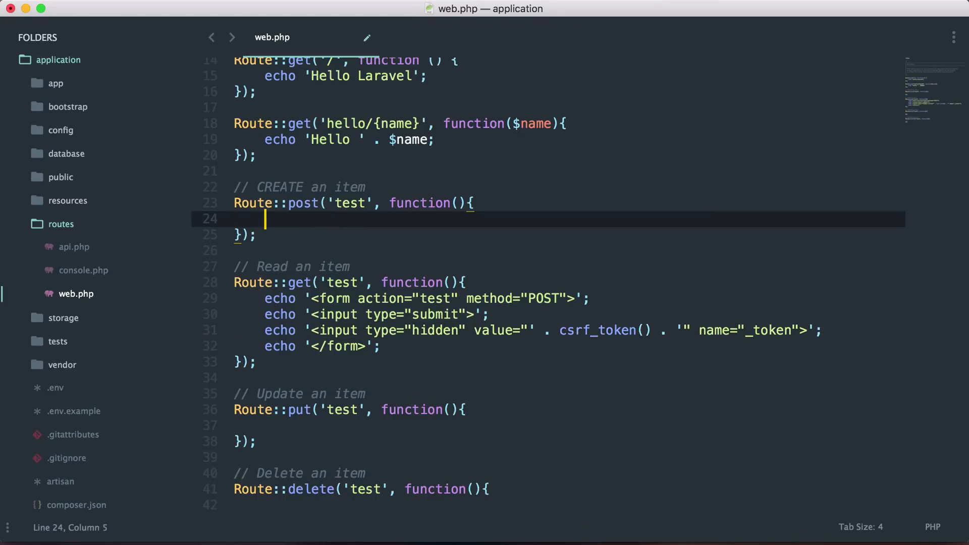
Step: Make Route::post echo 'We just created an item'
type("echo 'W'")
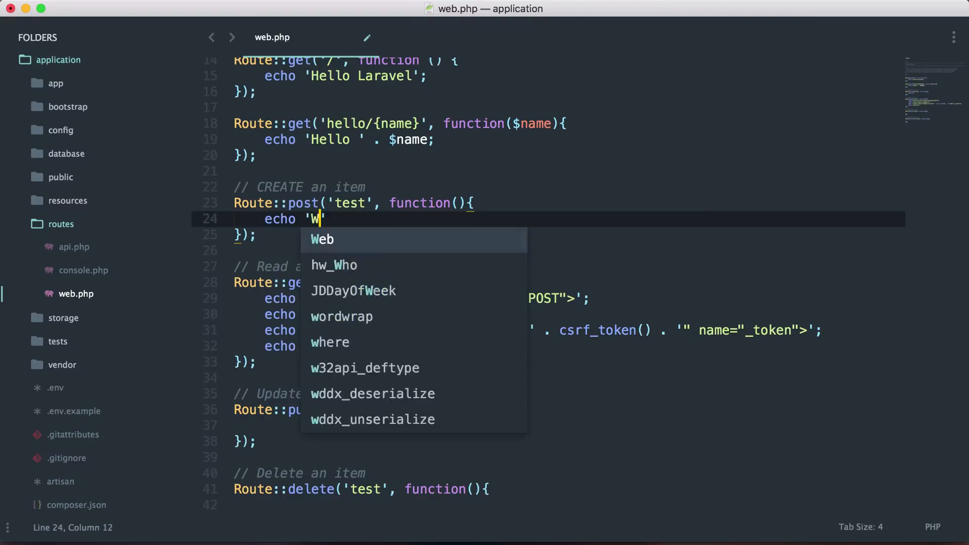
type("e just create")
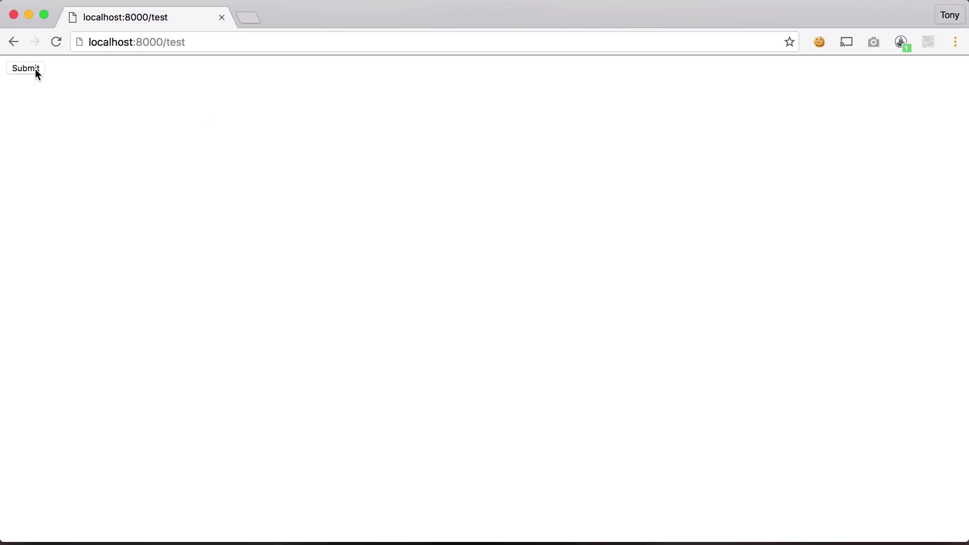
Step: Submit the test form at localhost:8000/test
left_click(24, 68)
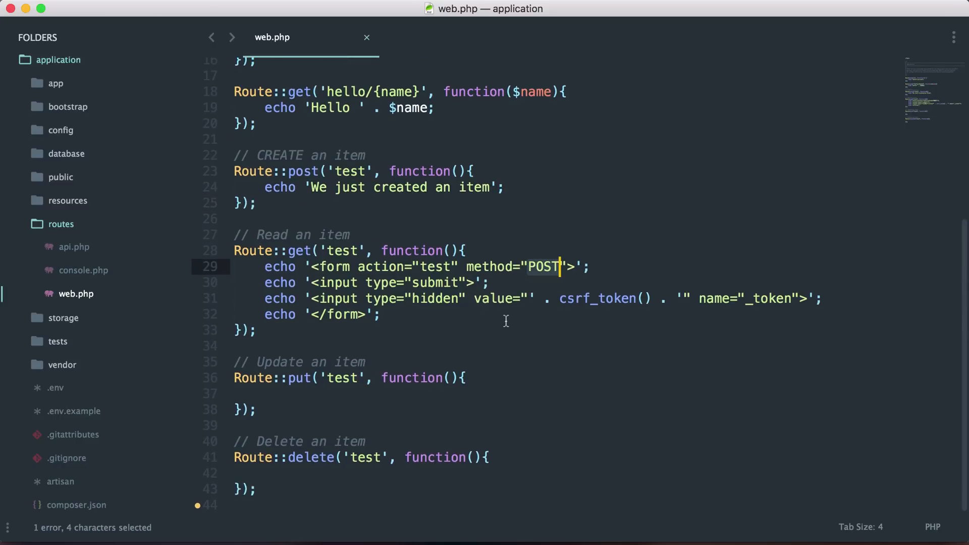
mouse_move(551, 316)
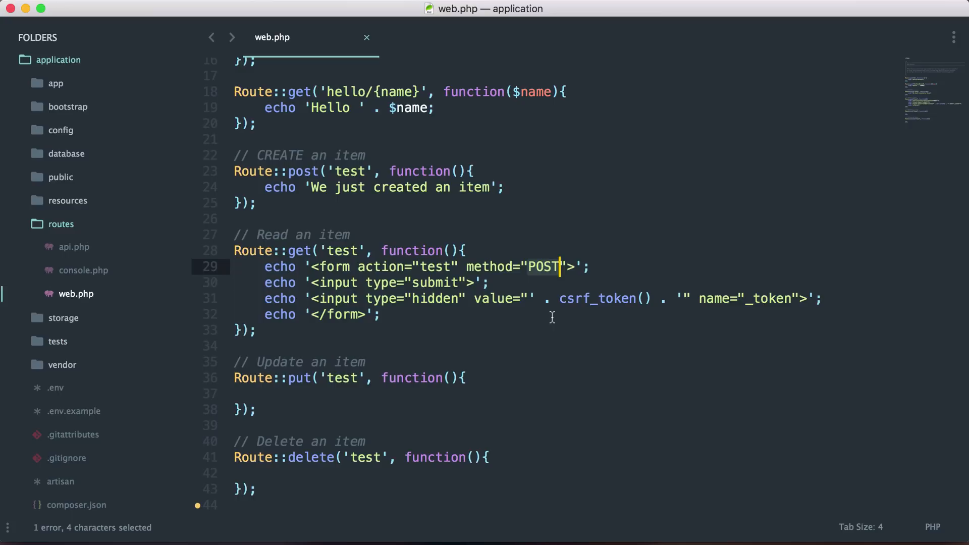
mouse_move(542, 266)
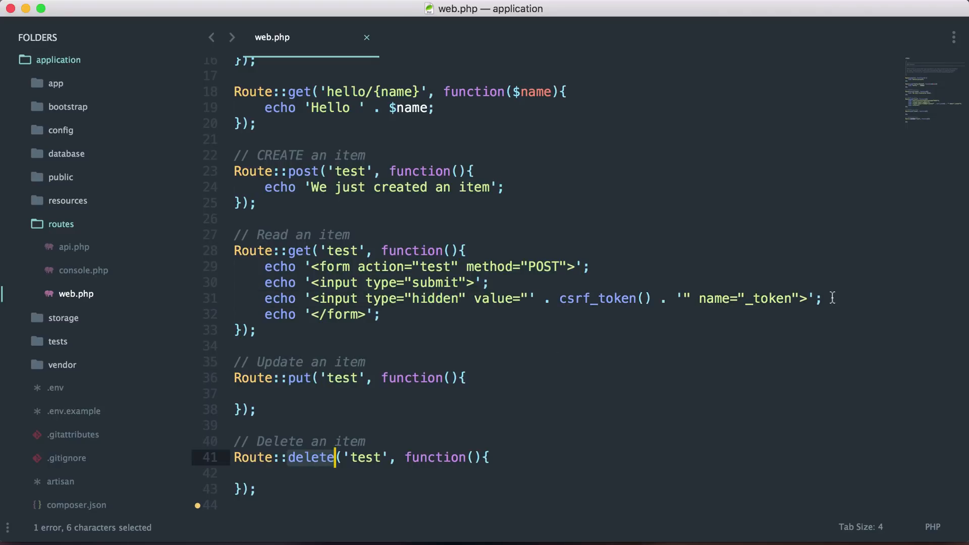
Step: Add a hidden input name="_method" value="PUT" to the test form
type("echo '<input t")
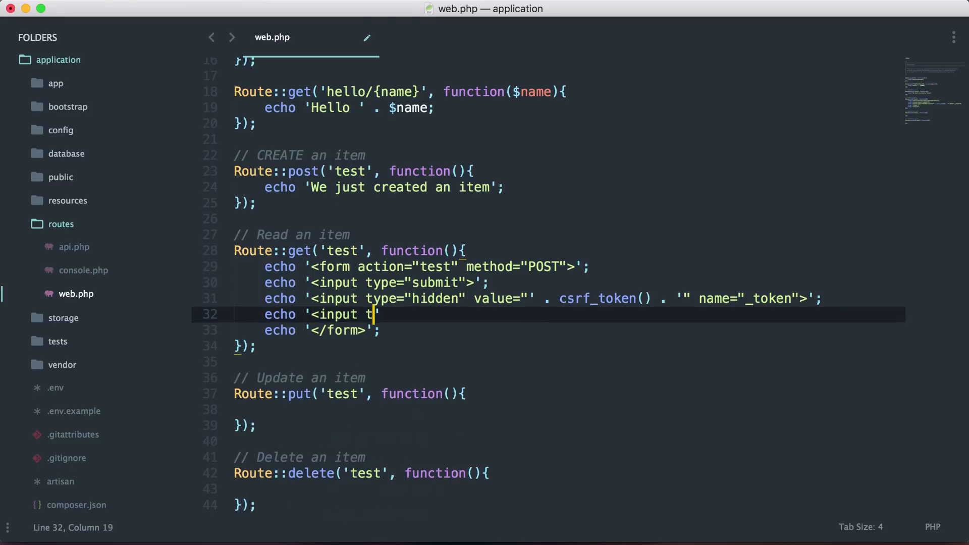
type("ype=\"hidden\" na")
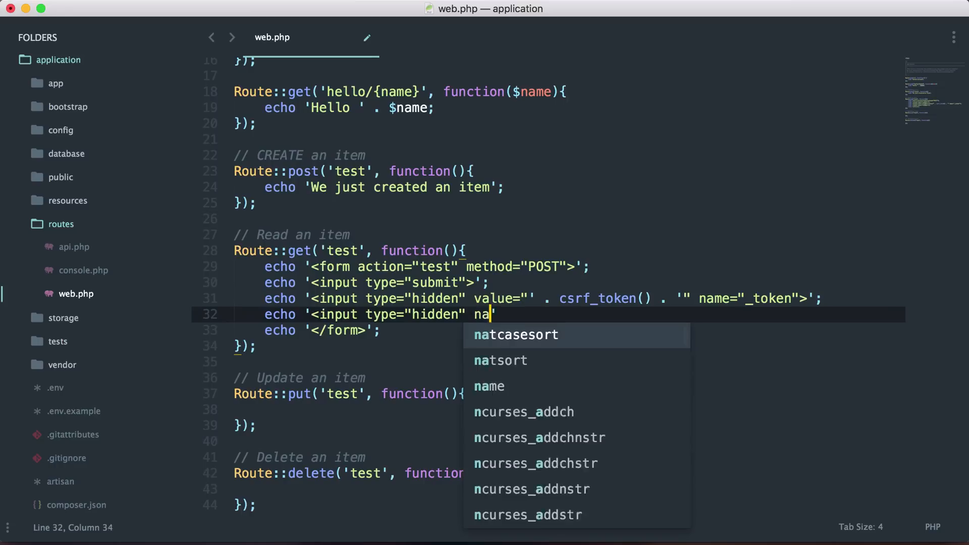
type("me=\"_m")
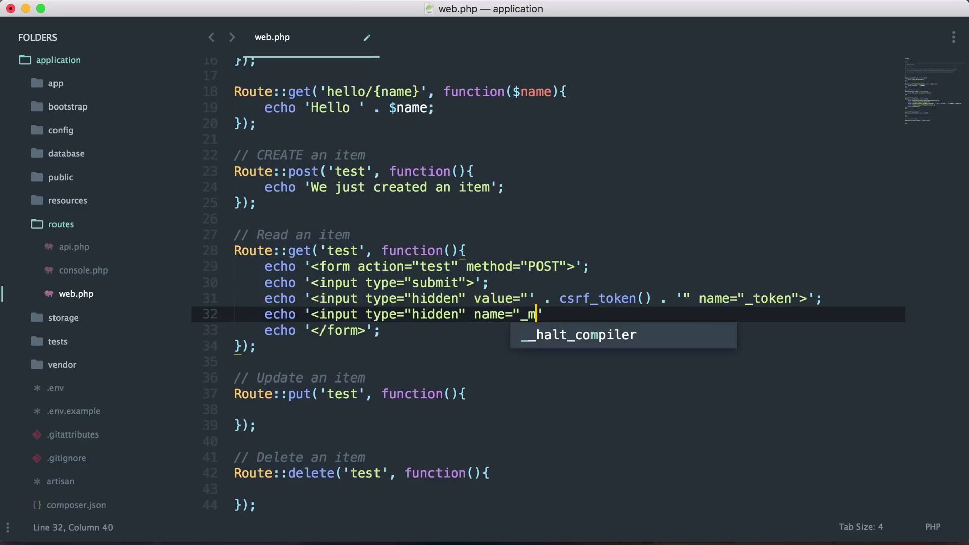
type("ethod\" va")
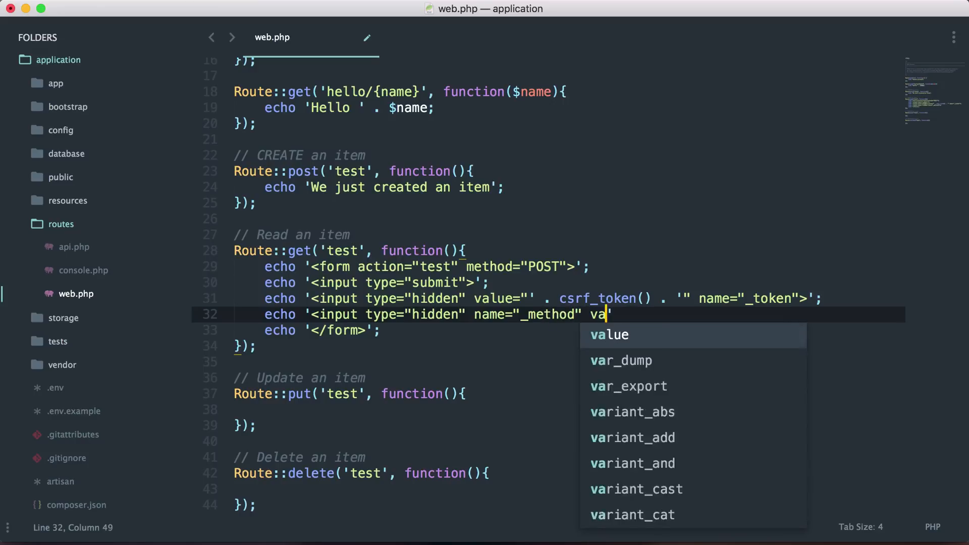
type("lue=\"PUT\">")
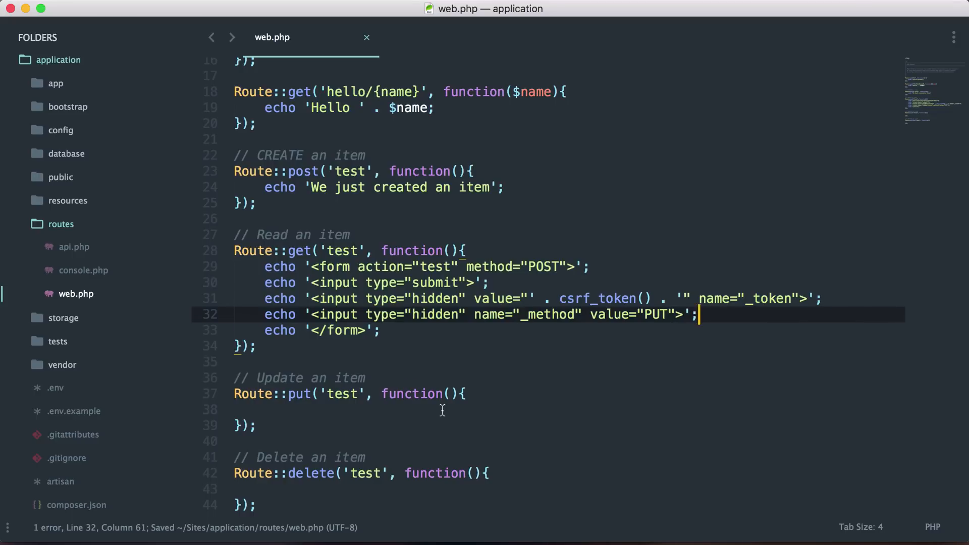
Step: Make the PUT route echo 'We have just updated an item', add a delete message, and submit the form
type("echo ''")
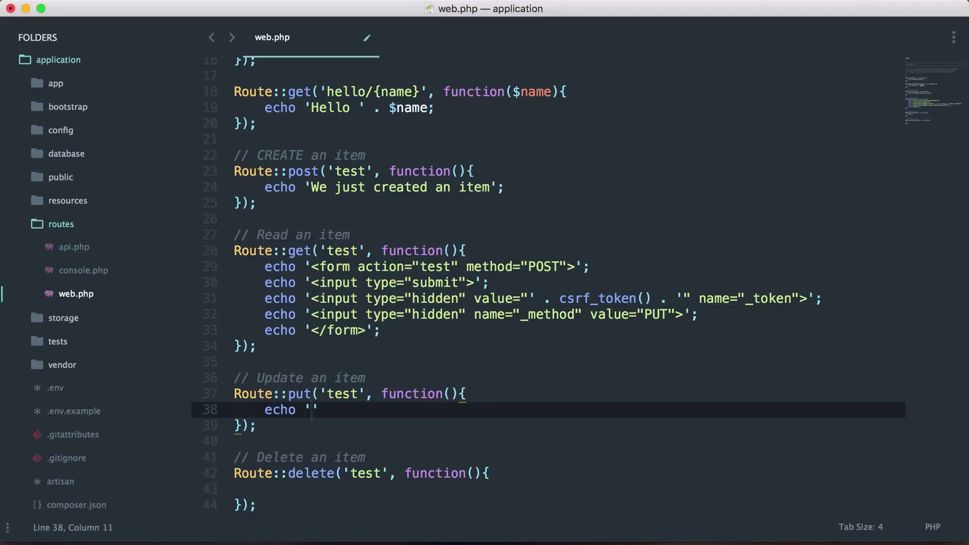
type("We have just")
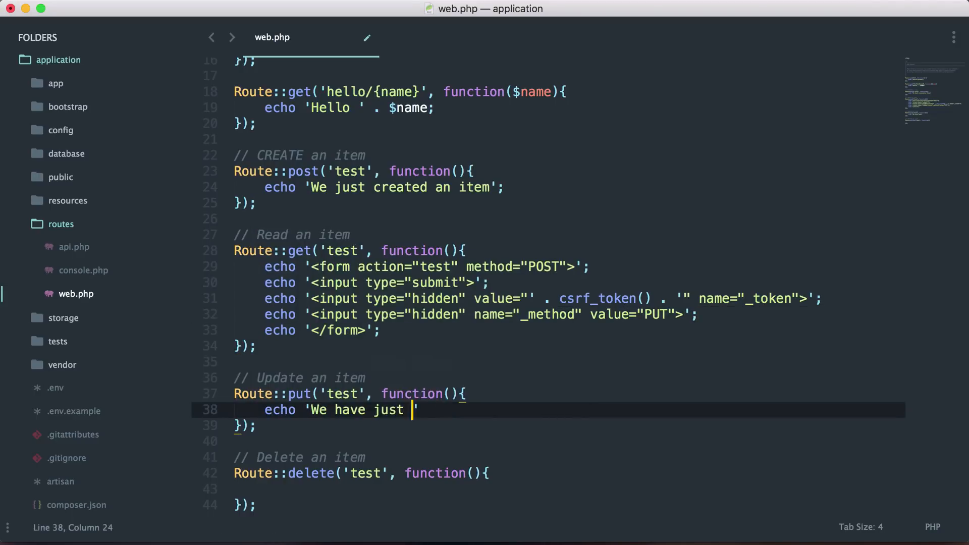
type("updated an item")
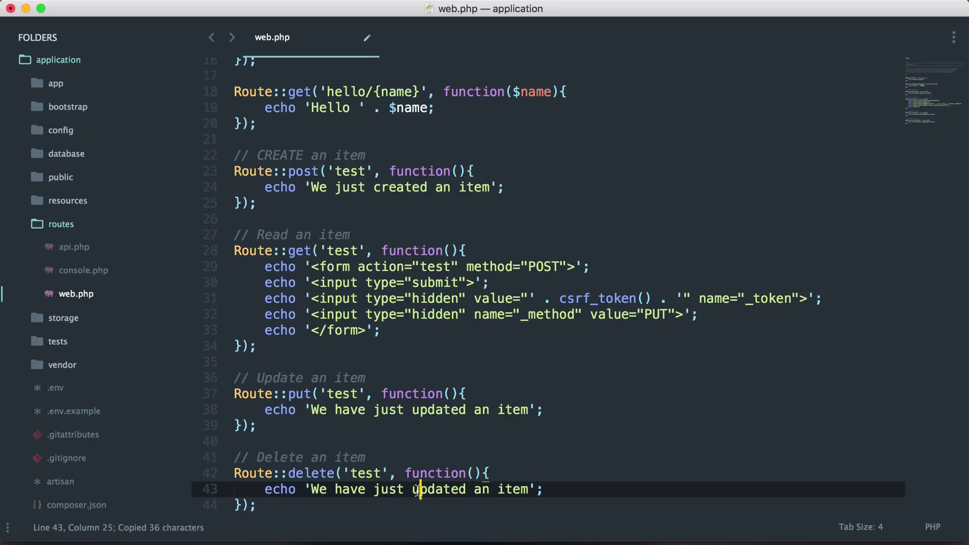
type("delete")
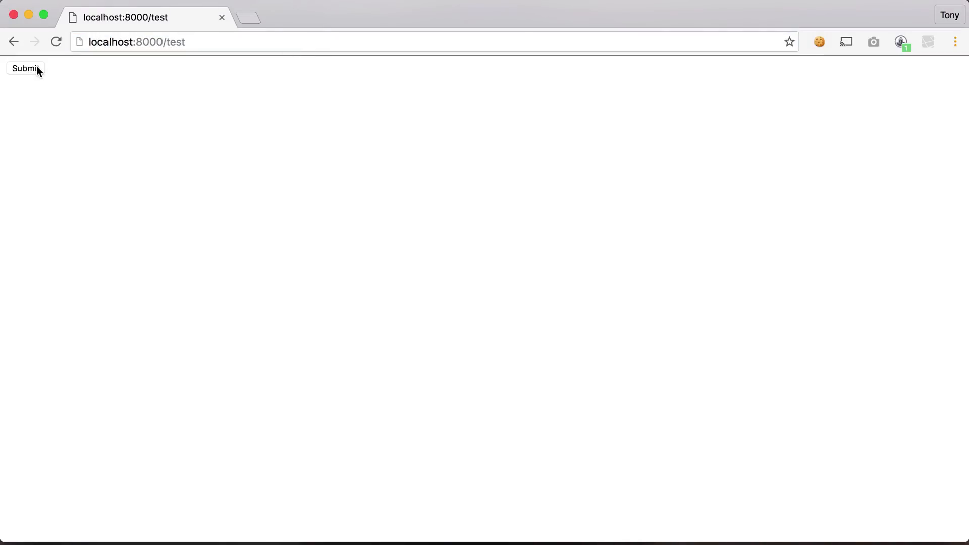
left_click(25, 68)
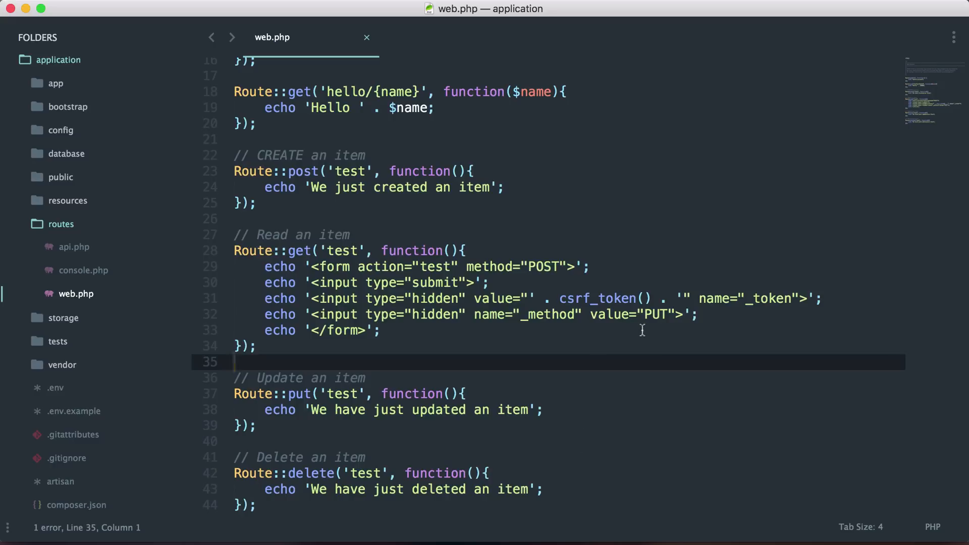
Step: Replace the hidden _method value PUT with DELETE on line 32
double_click(654, 314)
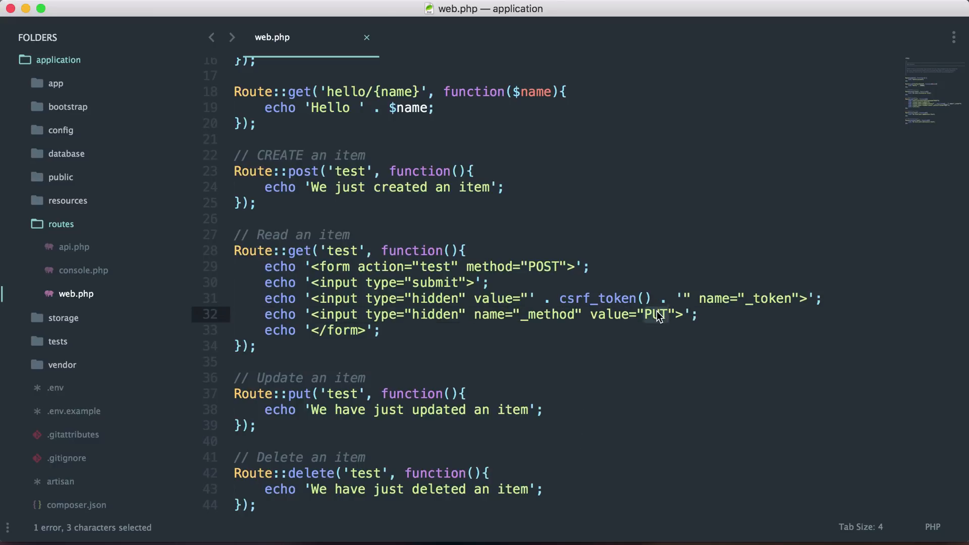
type("DELETE")
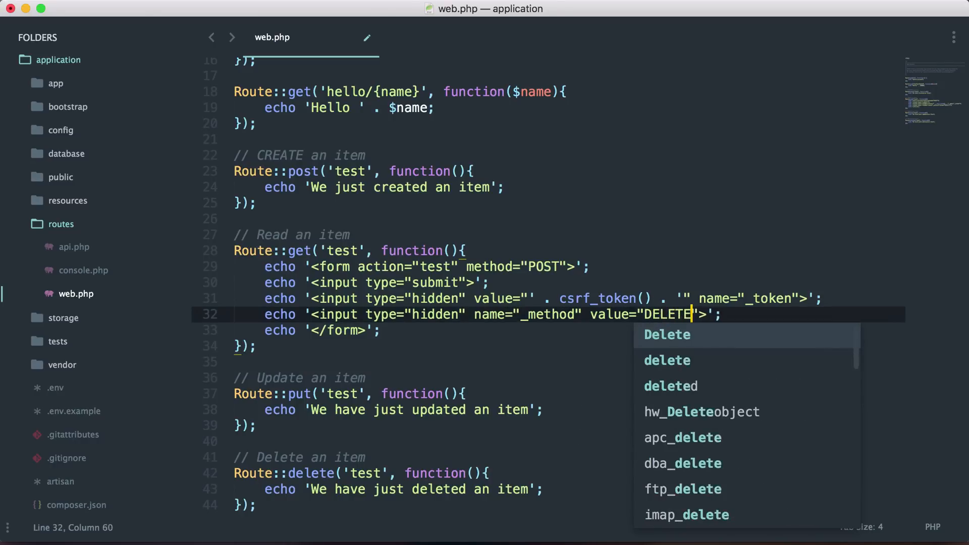